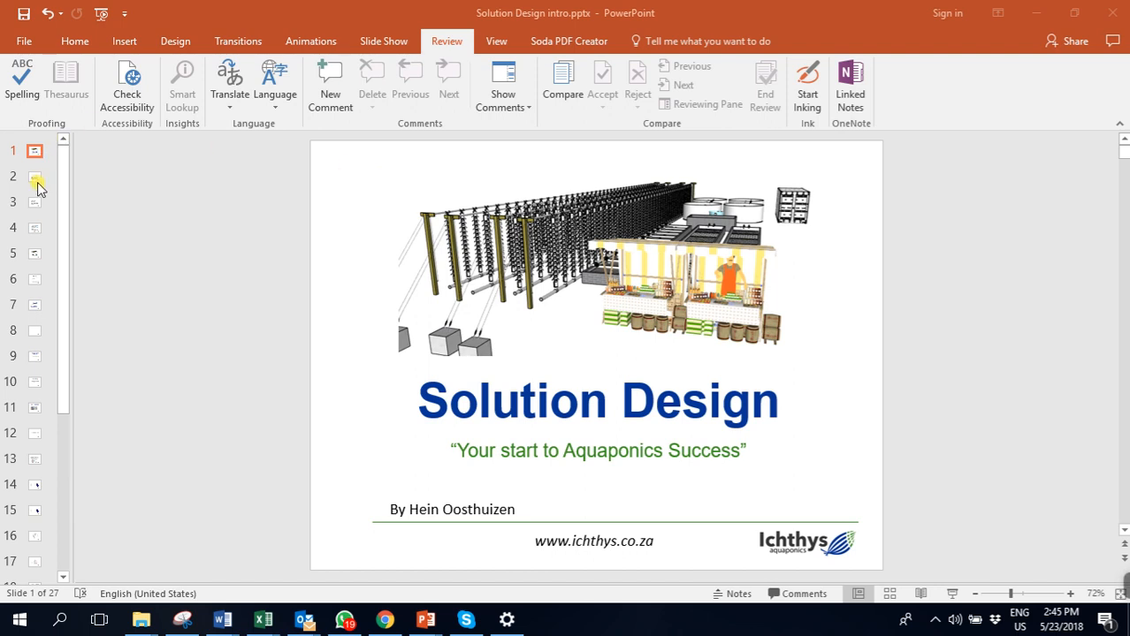
# Show slide 2, 'Solution Design – for your Success', listing six numbered offerings.
pyautogui.click(35, 176)
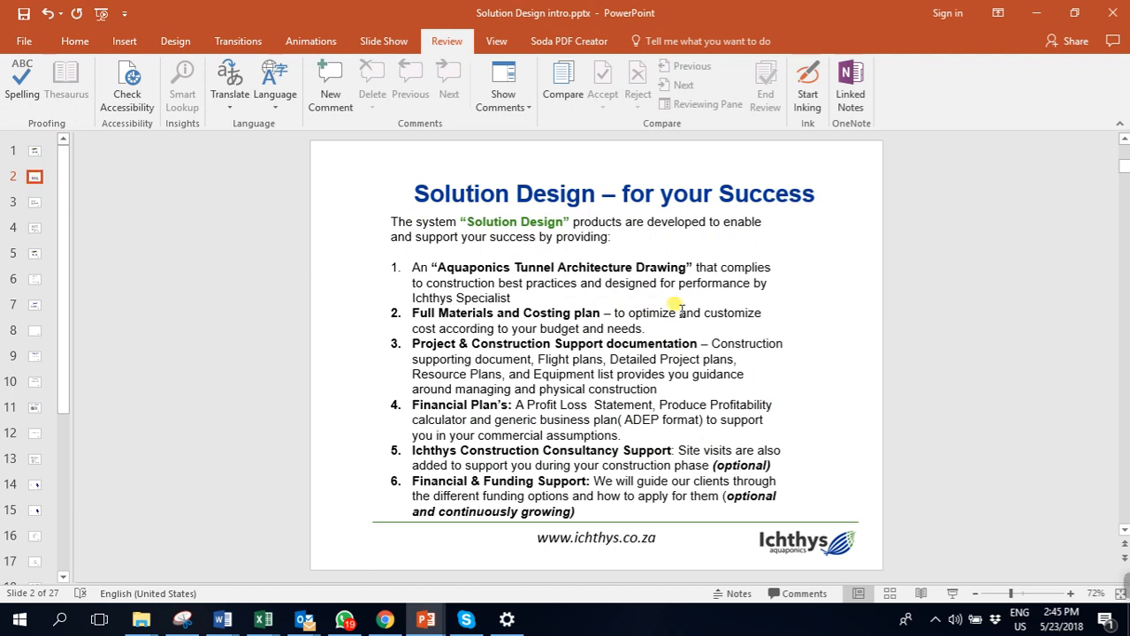
pyautogui.moveTo(646, 265)
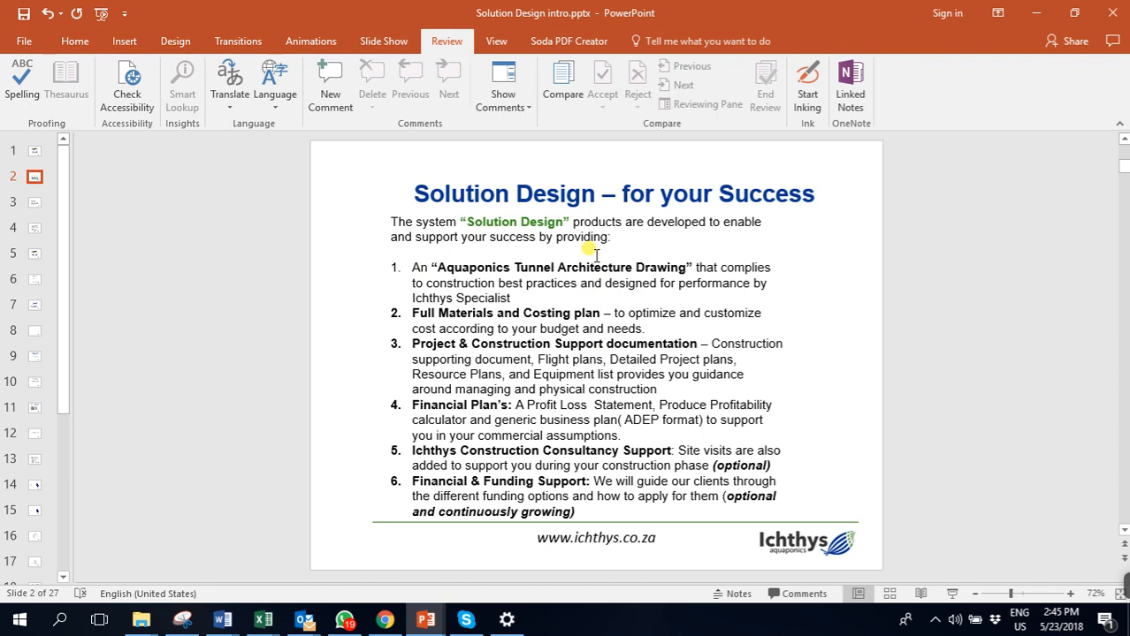
pyautogui.moveTo(433, 309)
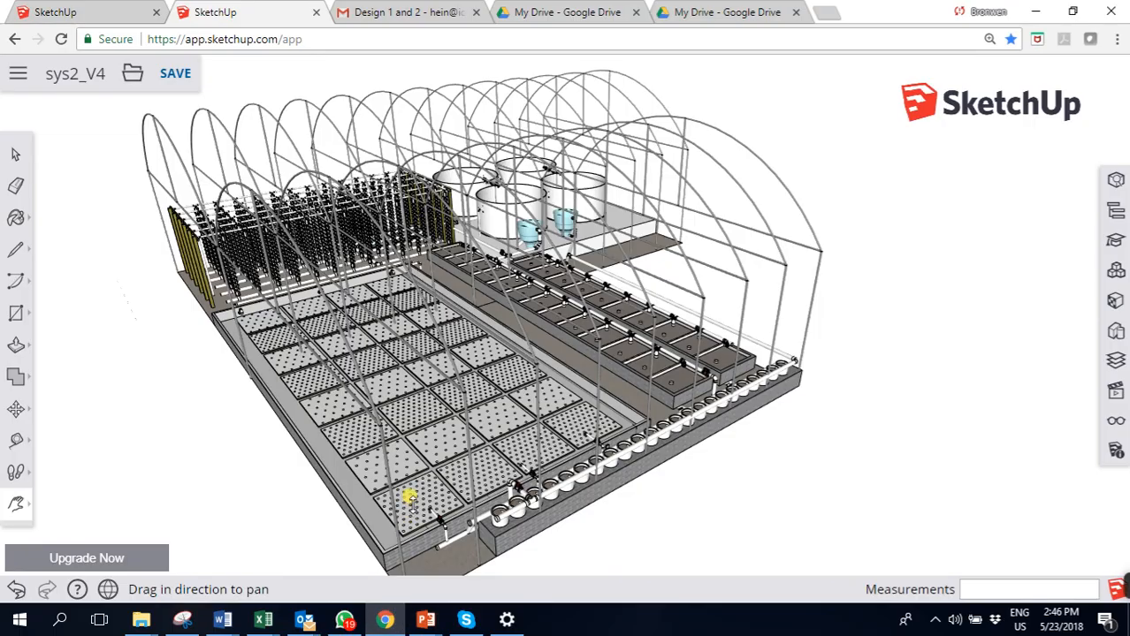
pyautogui.moveTo(337, 422)
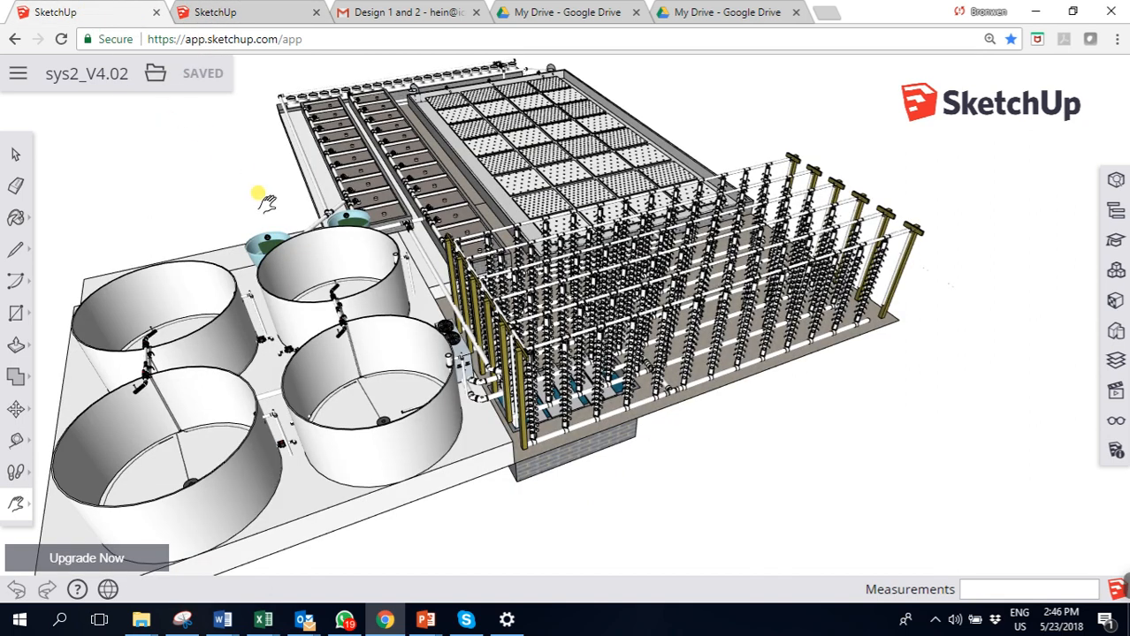
# Open sys2_V4.02 and pan and orbit across the fish tanks, sump and filter tanks, and grow beds.
pyautogui.click(16, 504)
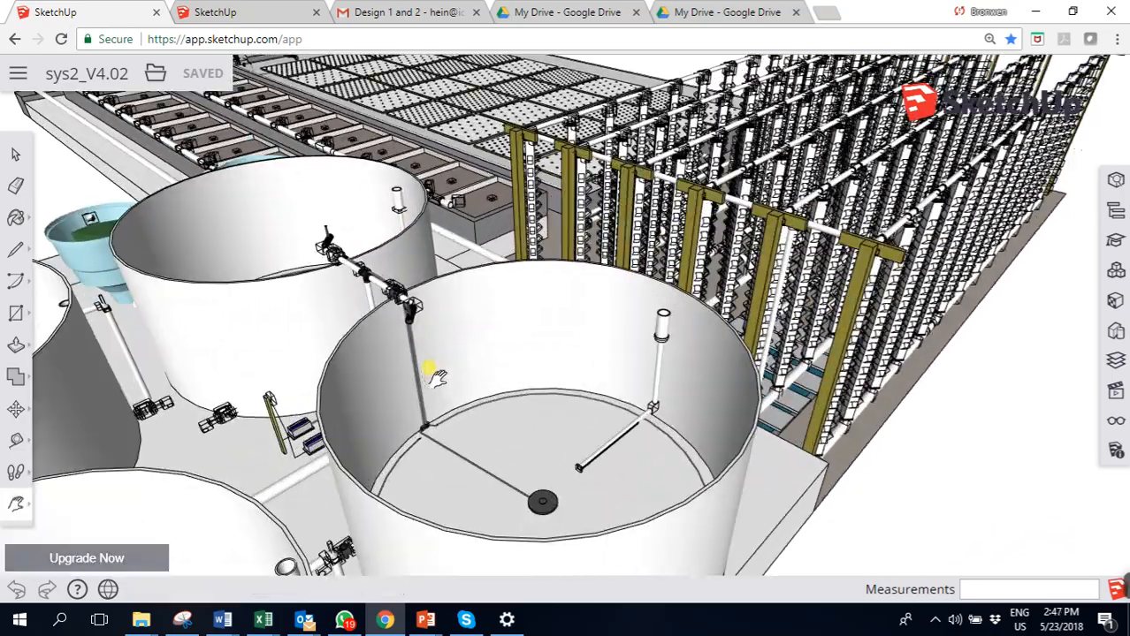
pyautogui.moveTo(434, 372); pyautogui.dragTo(645, 469)
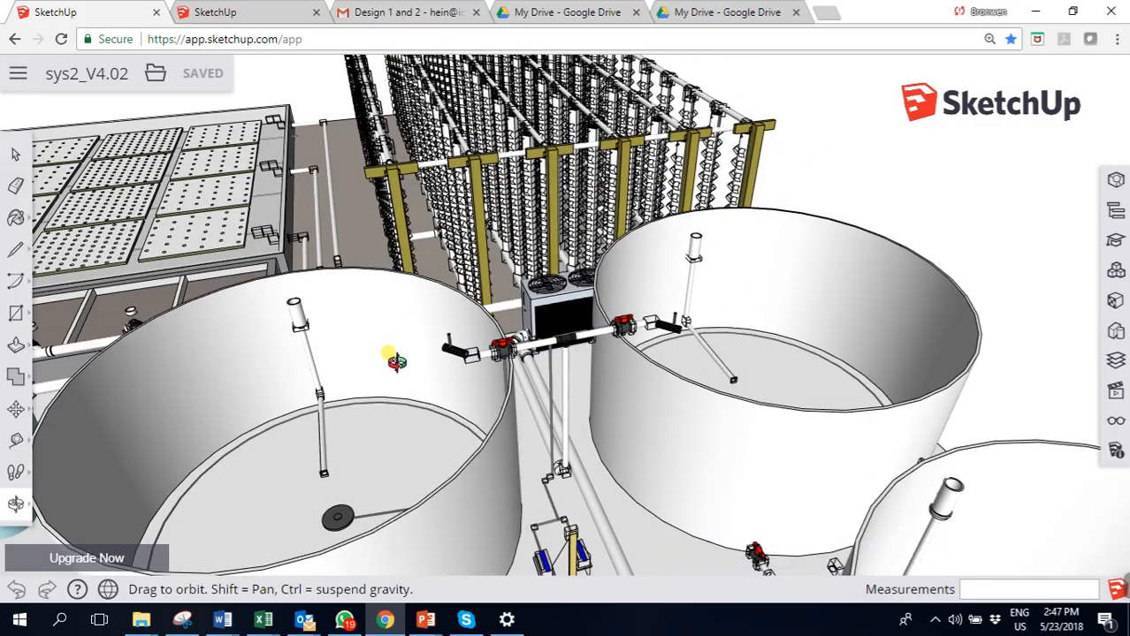
pyautogui.moveTo(396, 360); pyautogui.dragTo(645, 327)
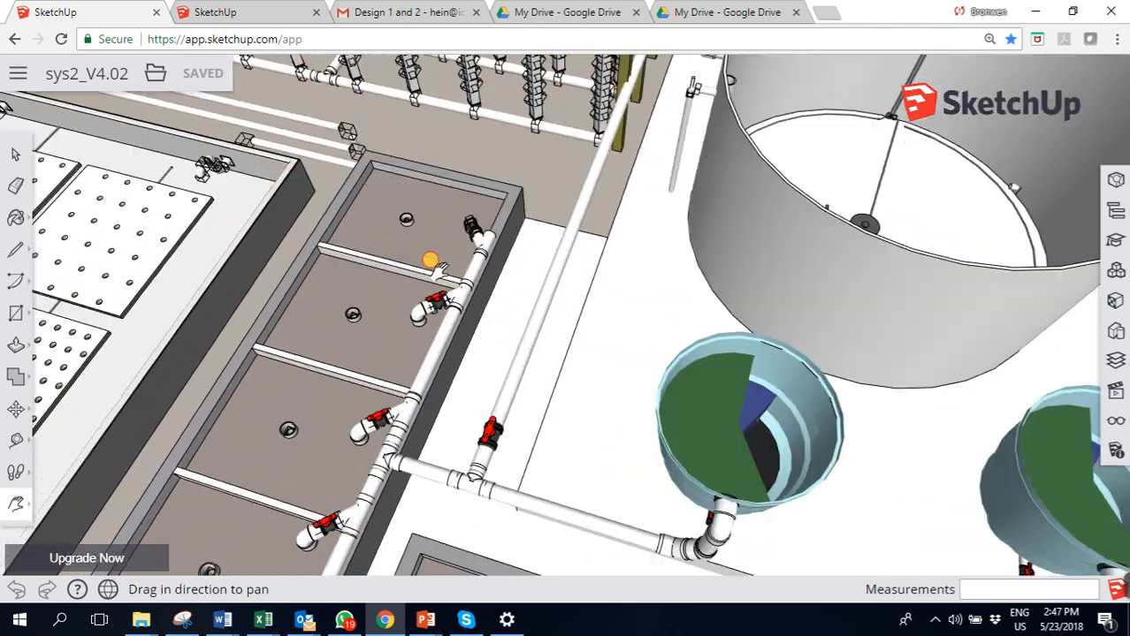
pyautogui.moveTo(429, 259); pyautogui.dragTo(380, 491)
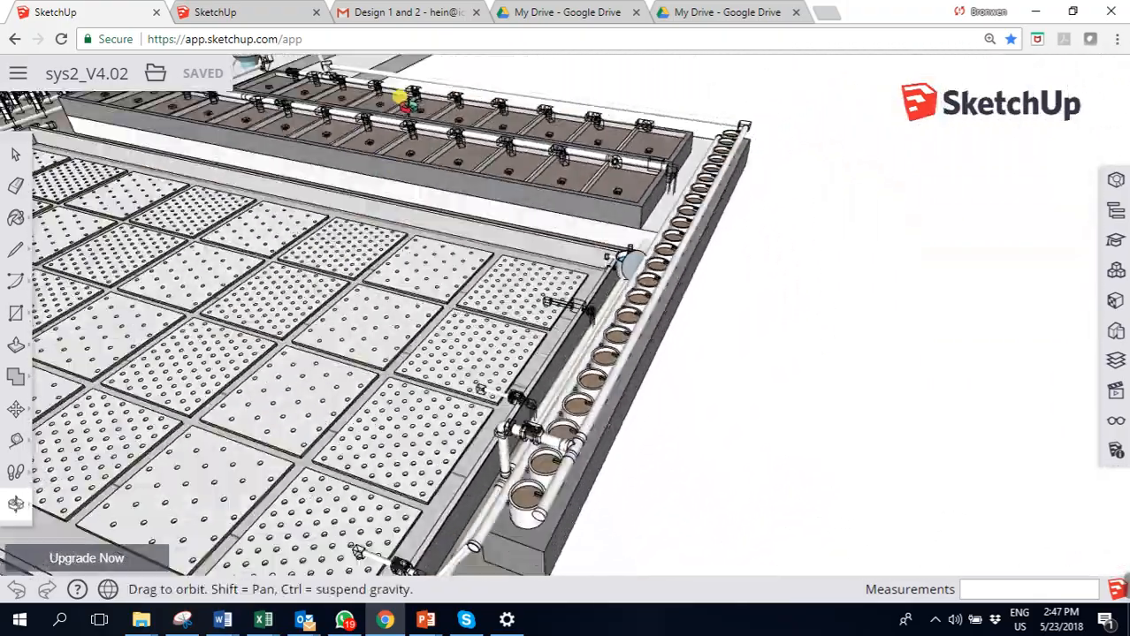
pyautogui.moveTo(477, 389); pyautogui.dragTo(429, 239)
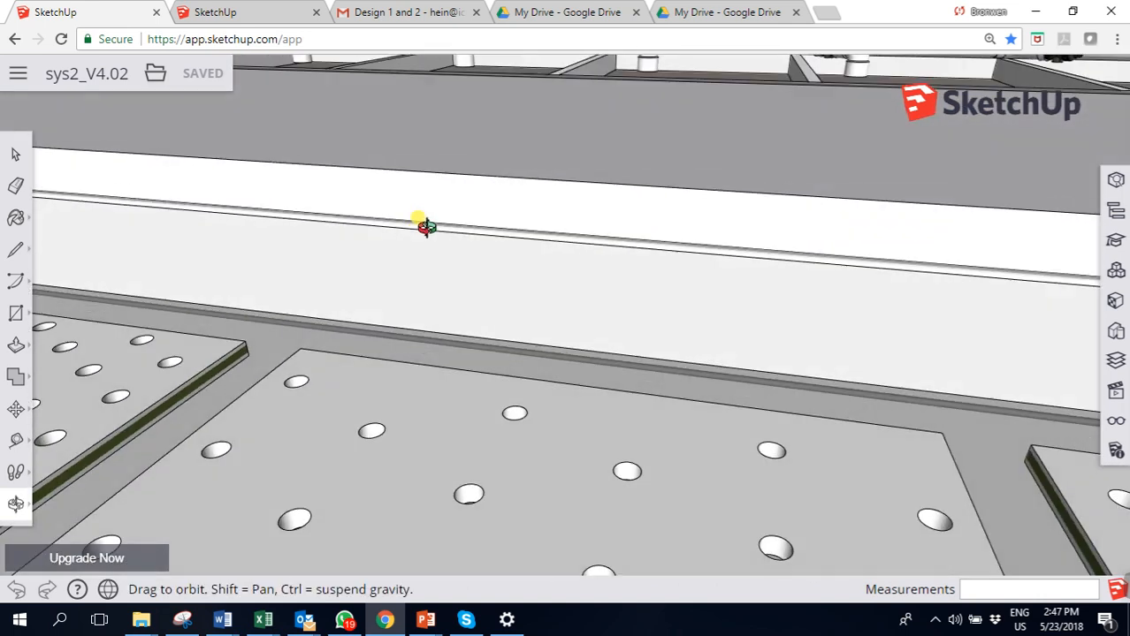
pyautogui.moveTo(425, 227); pyautogui.dragTo(482, 246)
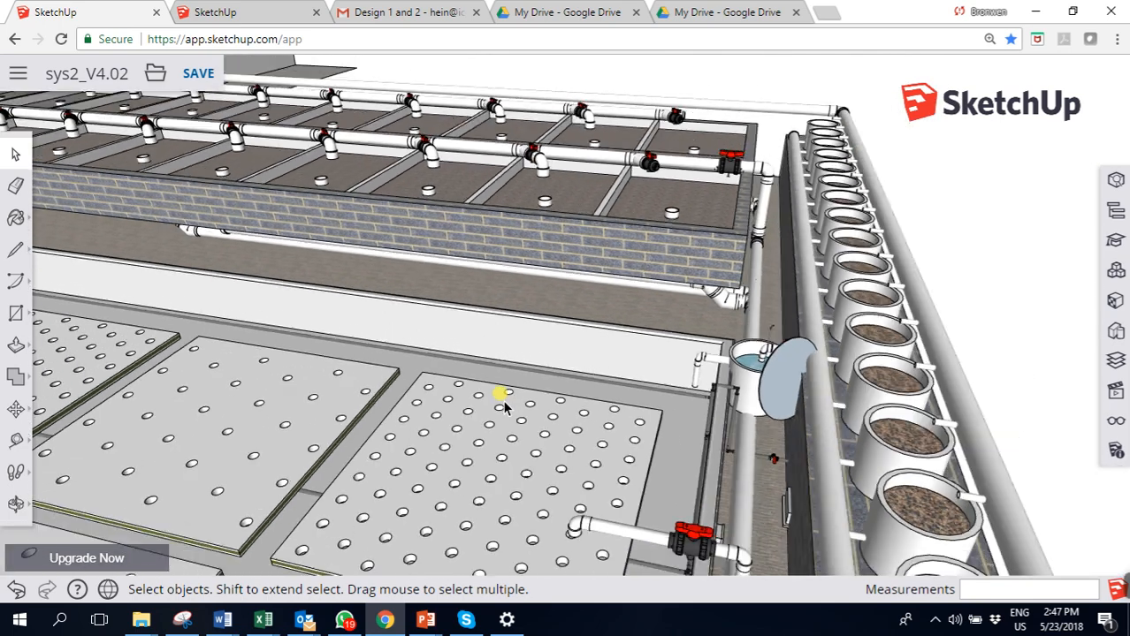
pyautogui.moveTo(500, 393); pyautogui.dragTo(269, 385)
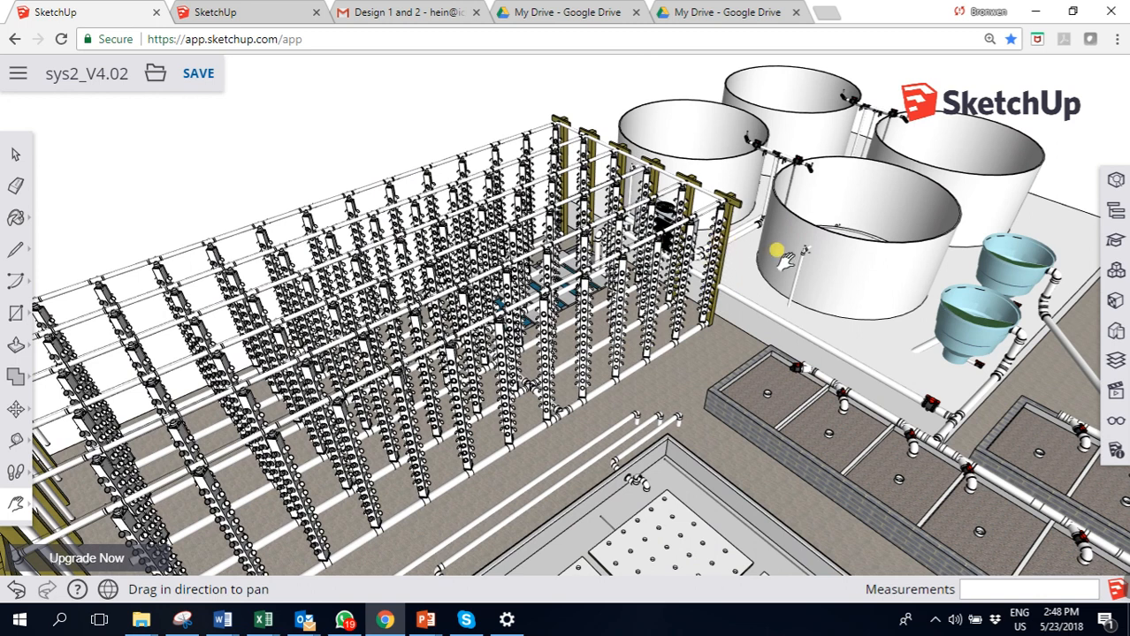
pyautogui.moveTo(769, 257)
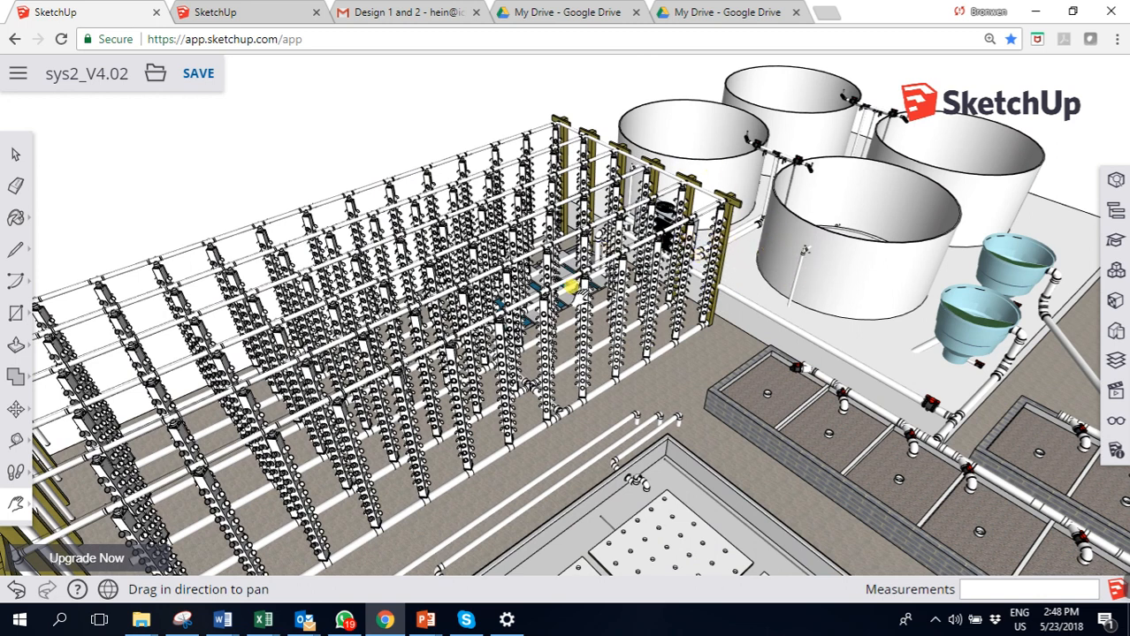
pyautogui.moveTo(385, 539)
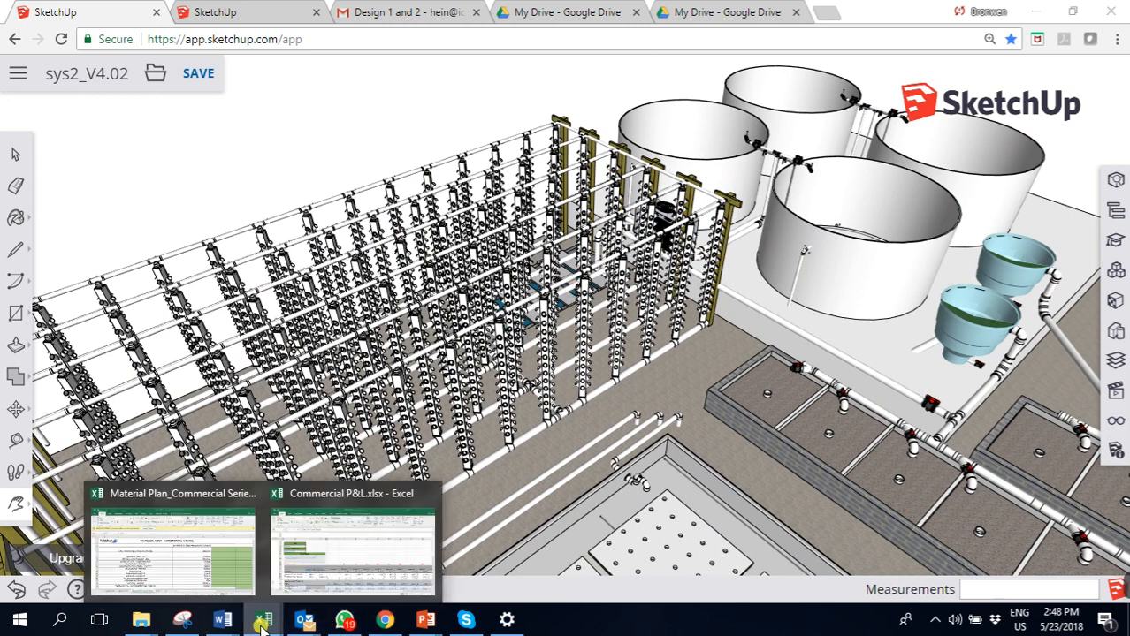
# Bring up the Material Plan workbook and inspect bottom drain ratios, cost formulas and the Swirl Filter entry.
pyautogui.click(174, 544)
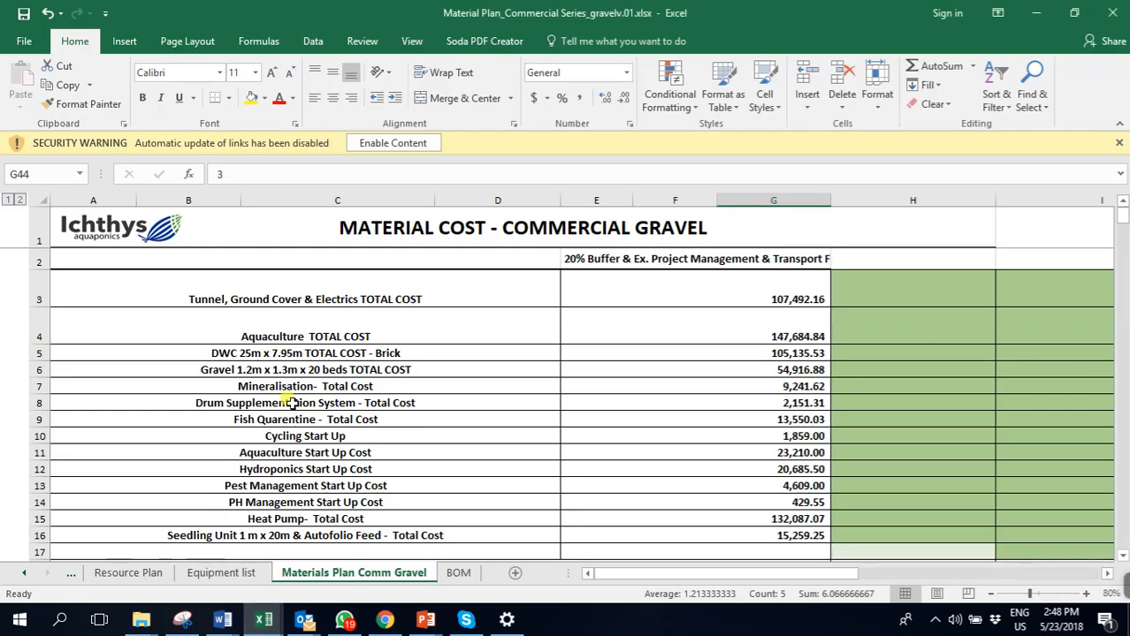
pyautogui.moveTo(299, 327)
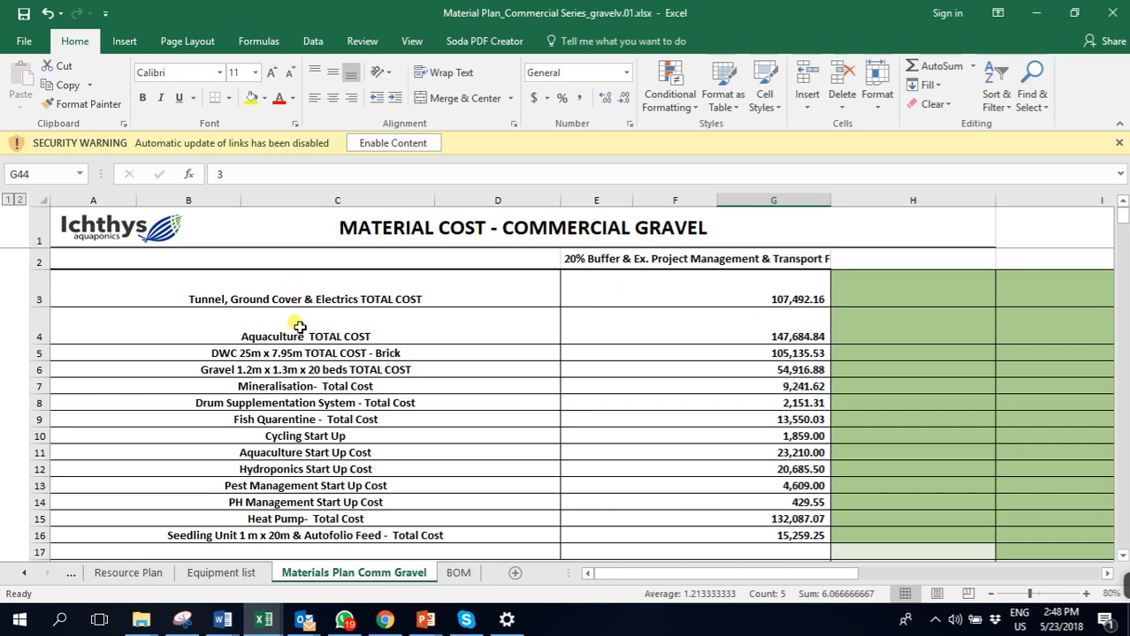
pyautogui.moveTo(279, 452)
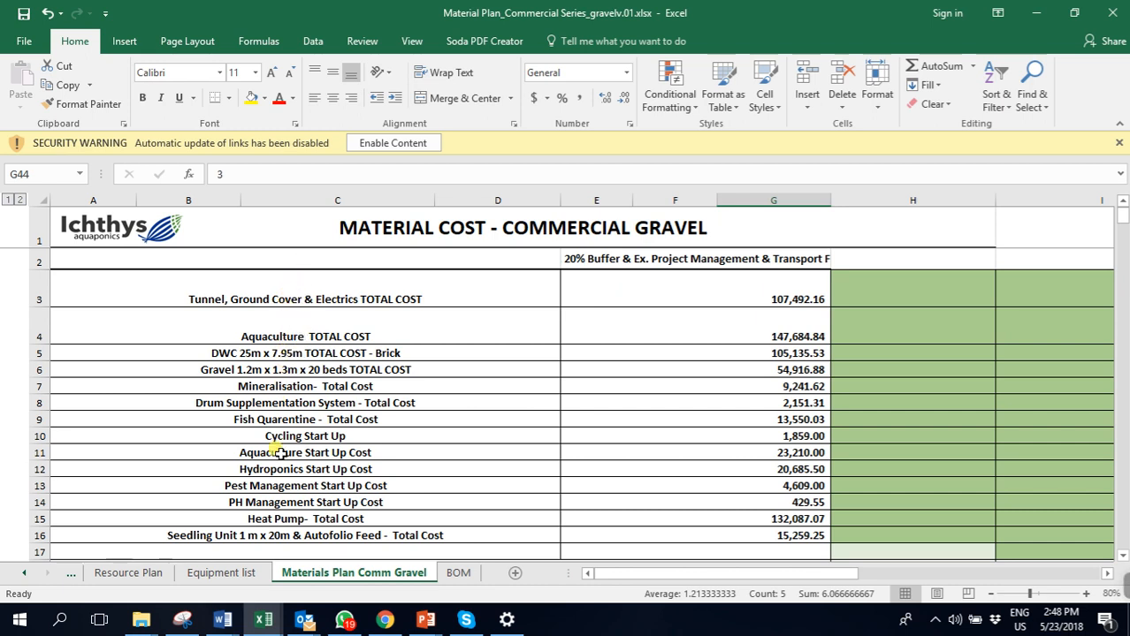
pyautogui.moveTo(331, 403)
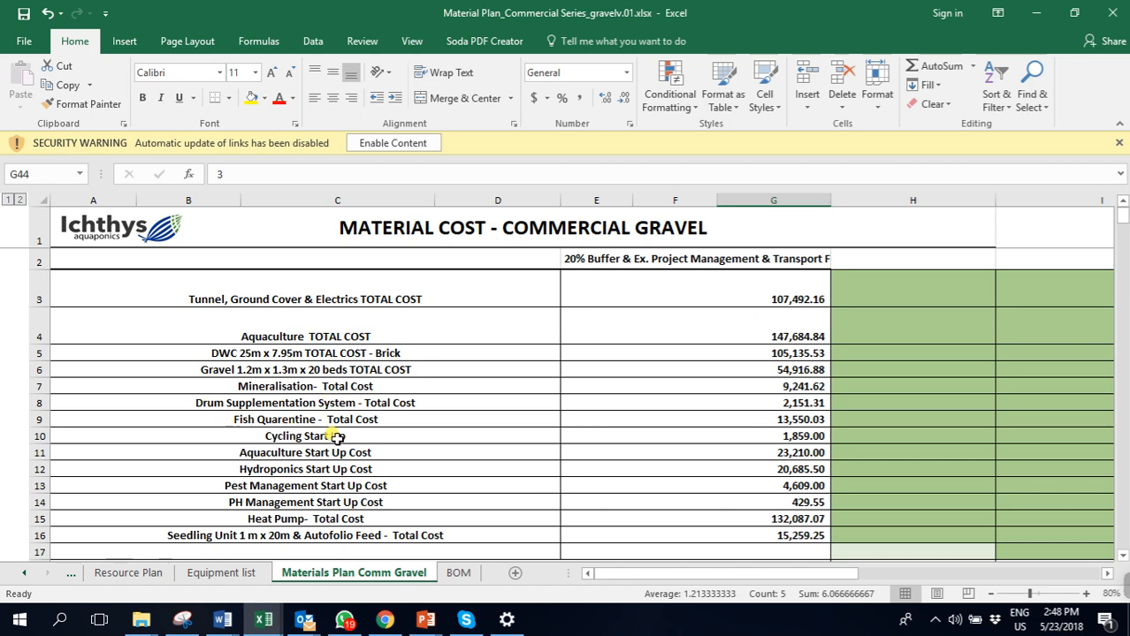
pyautogui.moveTo(362, 378)
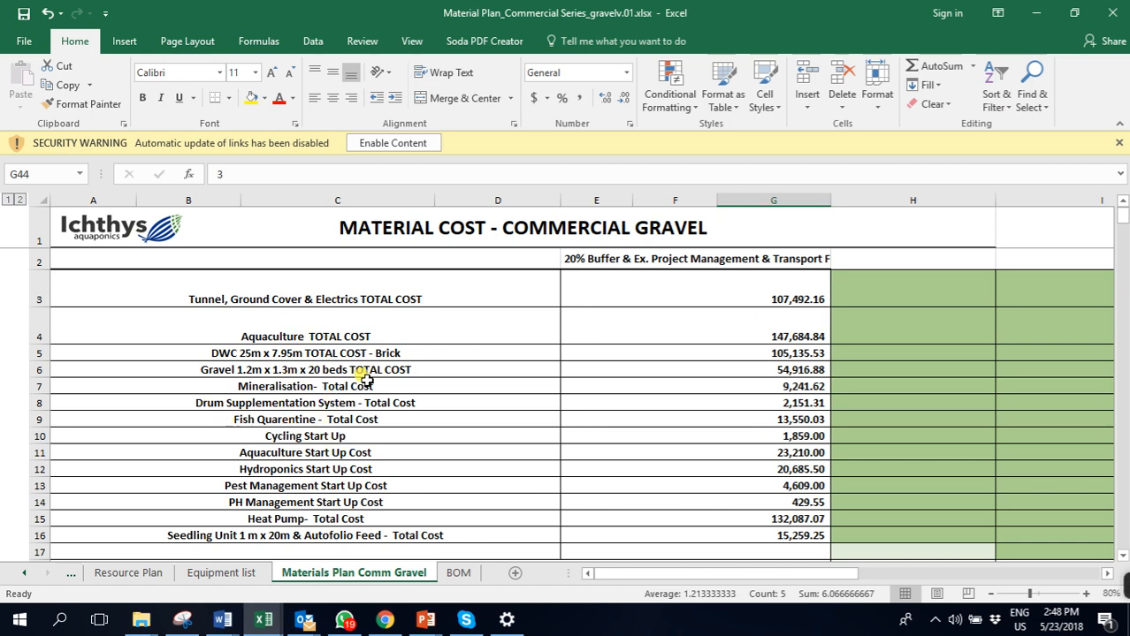
pyautogui.scroll(-3)
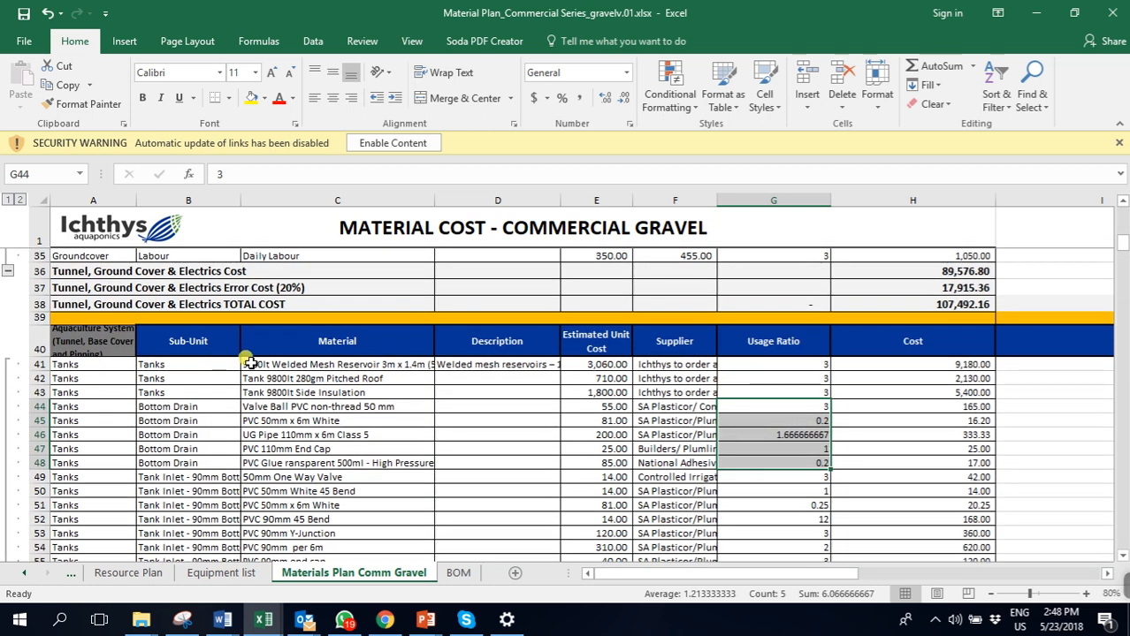
pyautogui.click(772, 364)
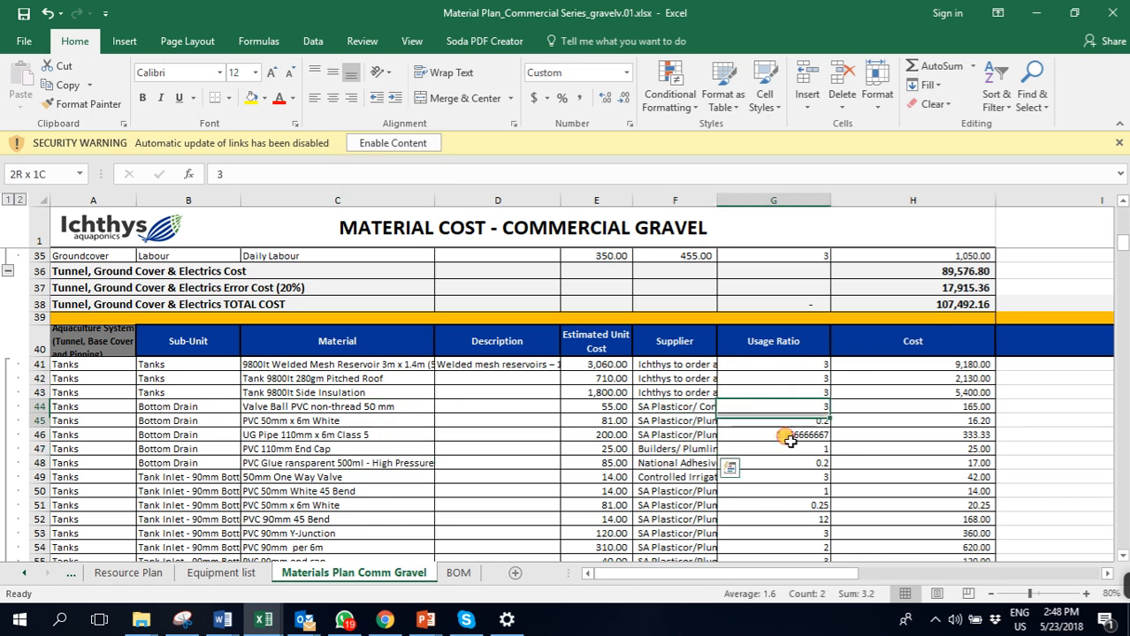
pyautogui.click(912, 421)
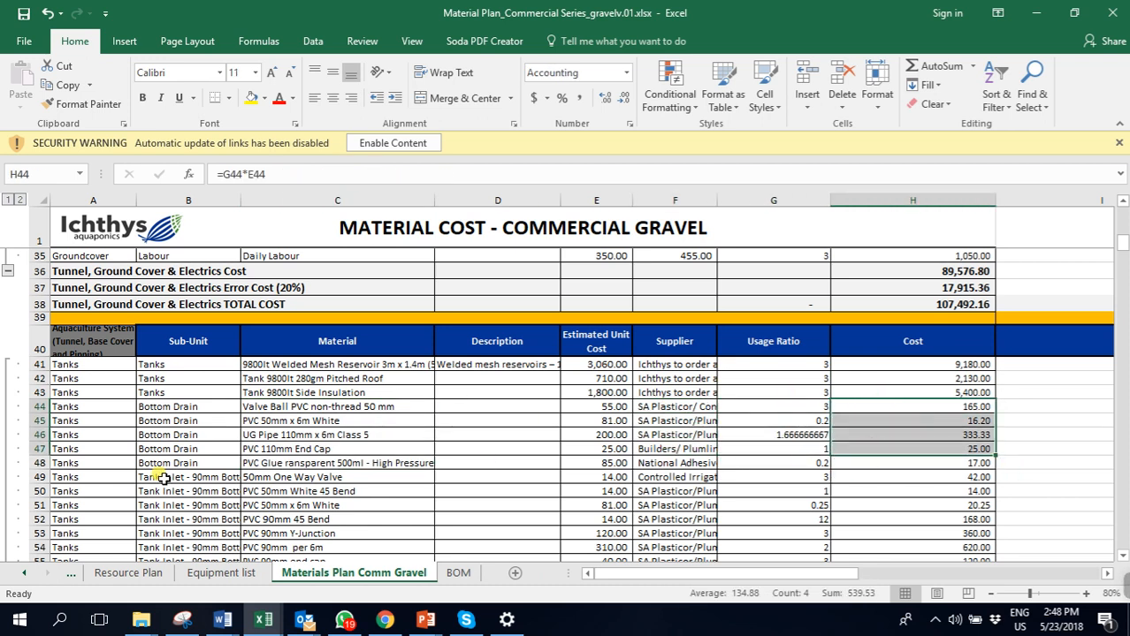
pyautogui.scroll(-3)
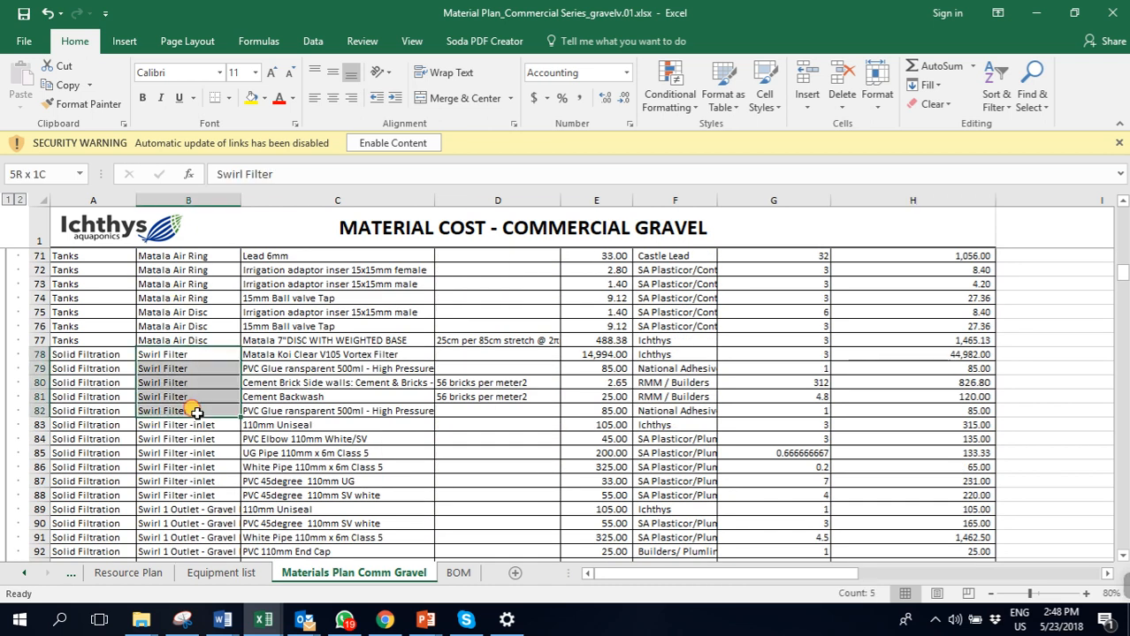
pyautogui.scroll(-3)
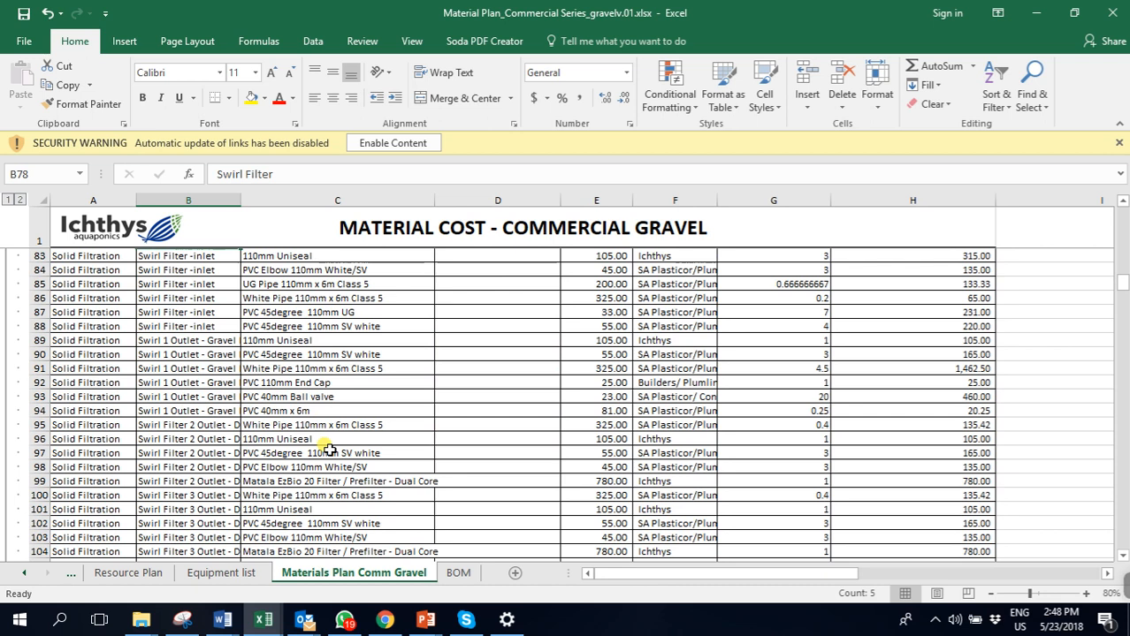
pyautogui.click(458, 573)
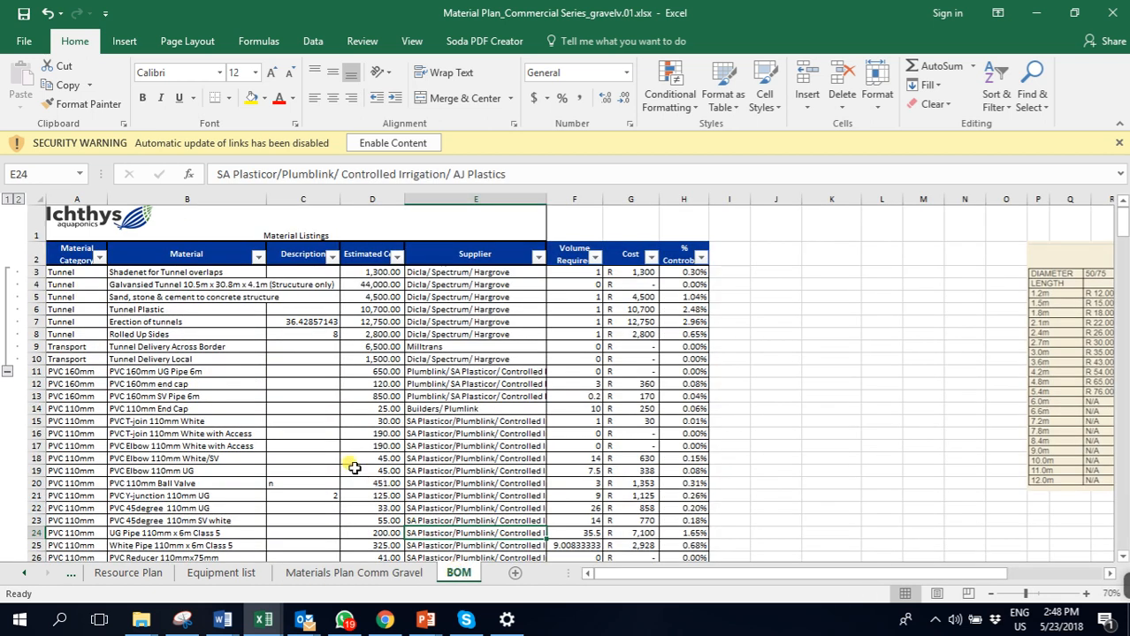
# Scroll the BOM list, select the White Pipe 110mm category, and reveal earlier sheet tabs.
pyautogui.scroll(-3)
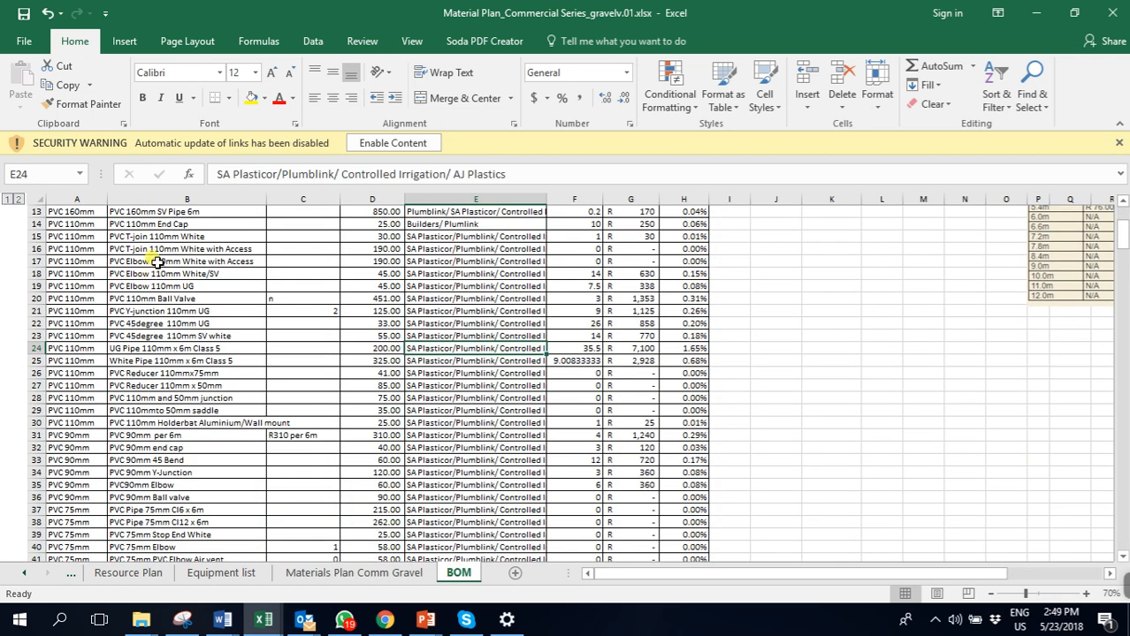
pyautogui.click(77, 361)
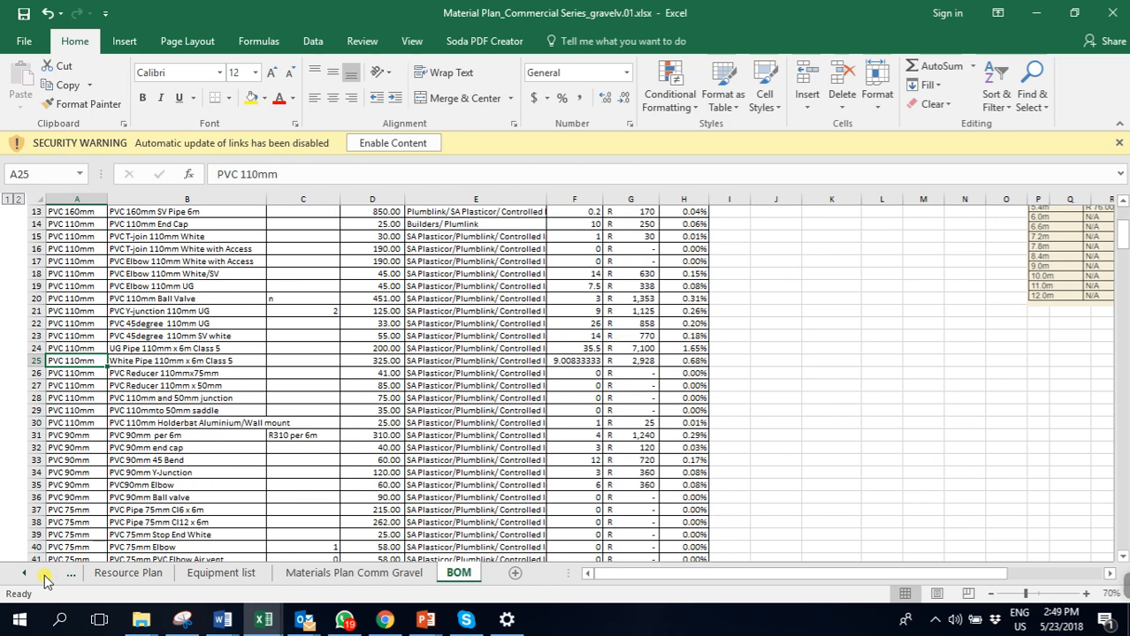
pyautogui.click(46, 579)
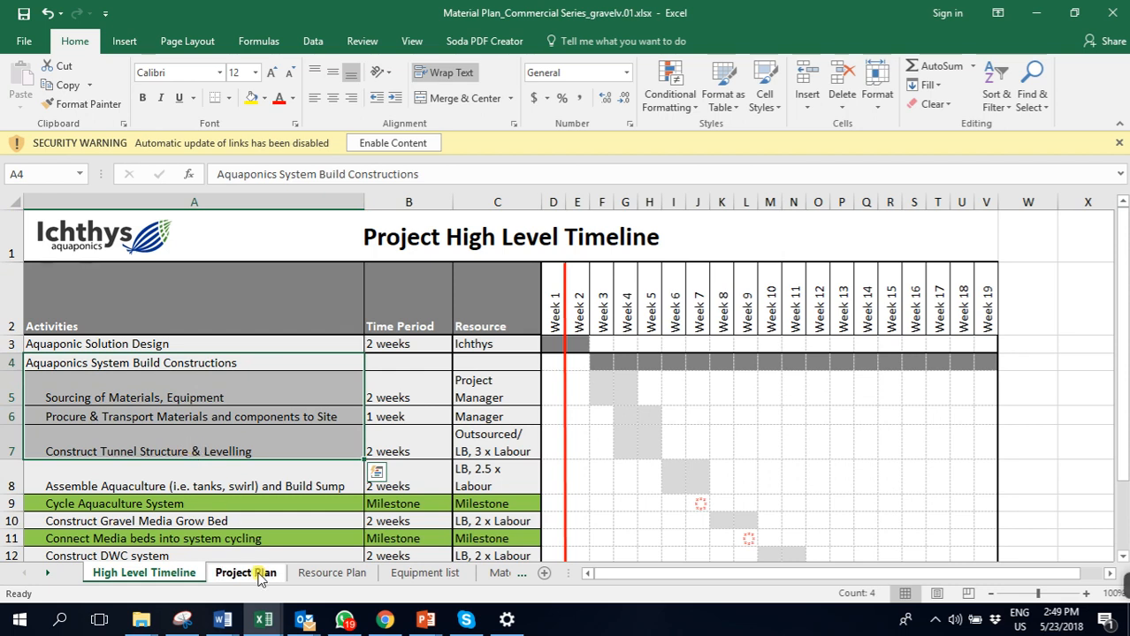
# Browse the Project Plan, High Level Timeline, Resource Plan and Equipment list sheets.
pyautogui.click(245, 573)
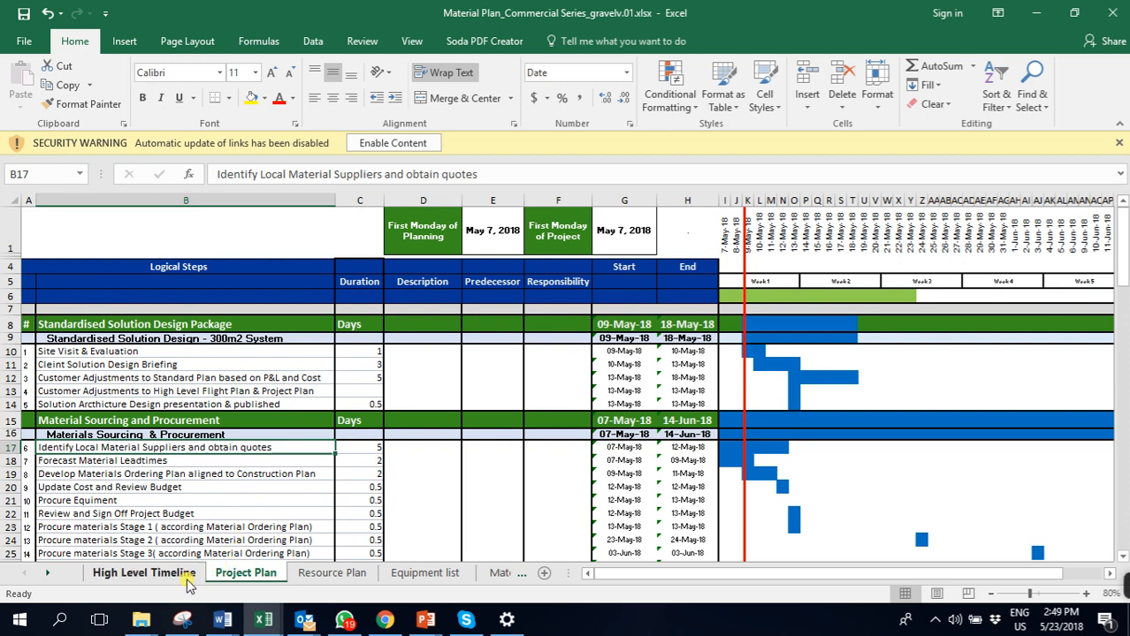
pyautogui.click(246, 573)
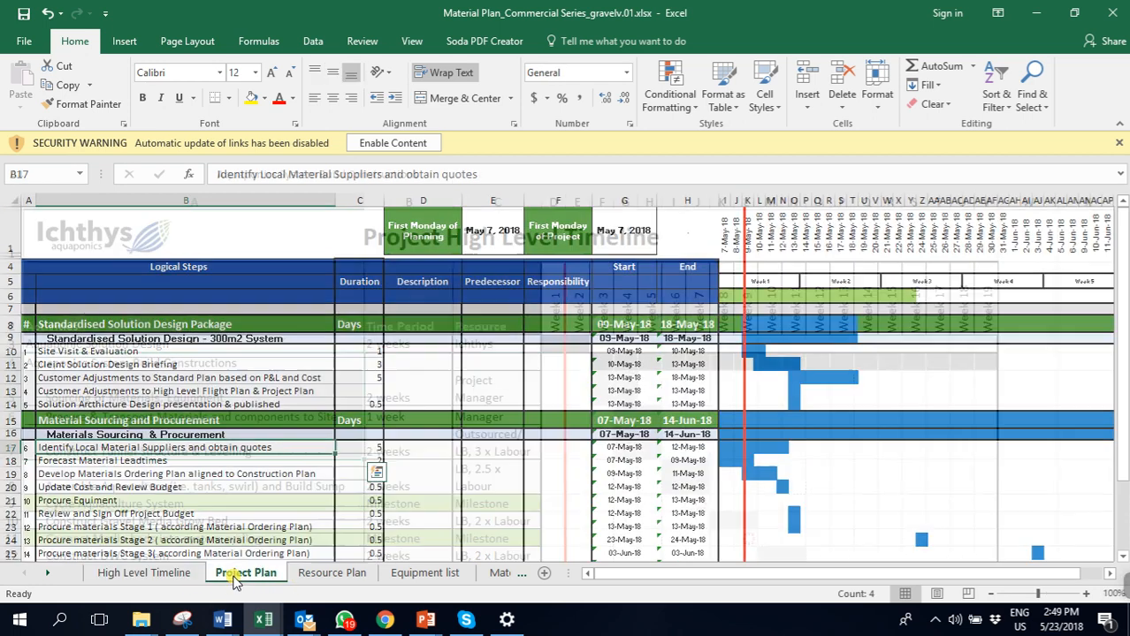
pyautogui.click(331, 573)
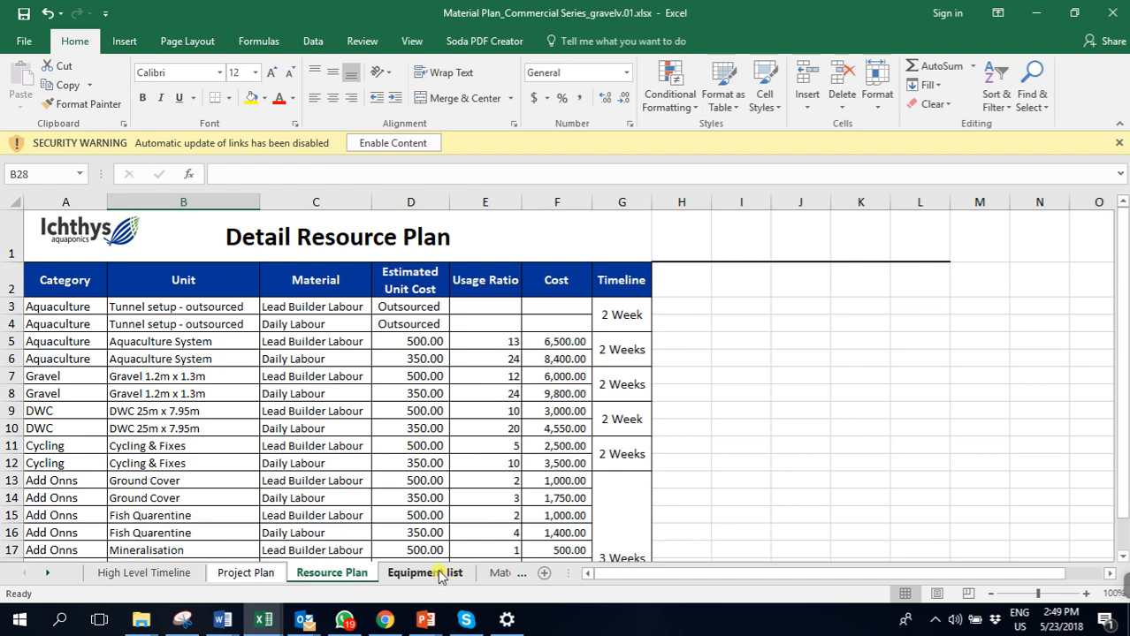
pyautogui.click(424, 573)
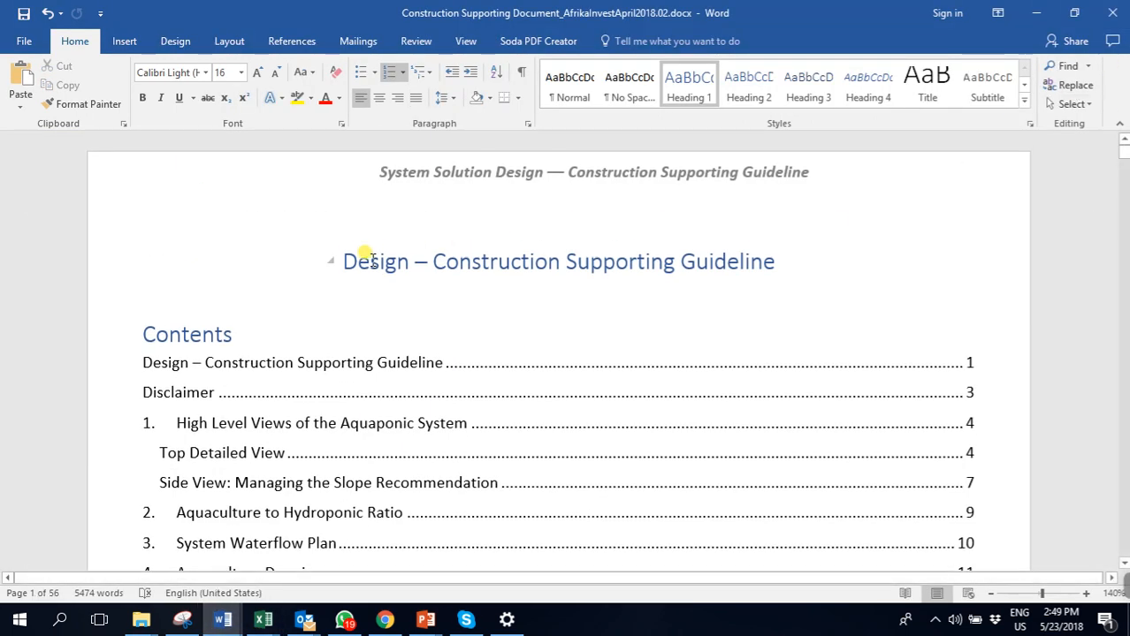
# Scroll through the Contents list to the page 3 Side View slope illustration.
pyautogui.scroll(-3)
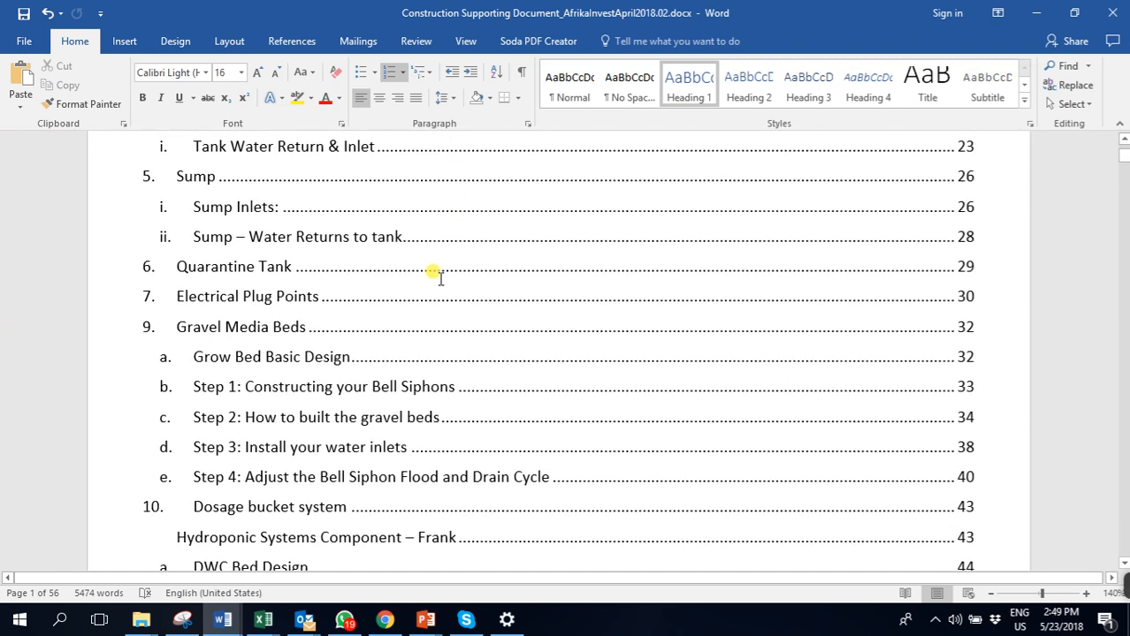
pyautogui.scroll(-3)
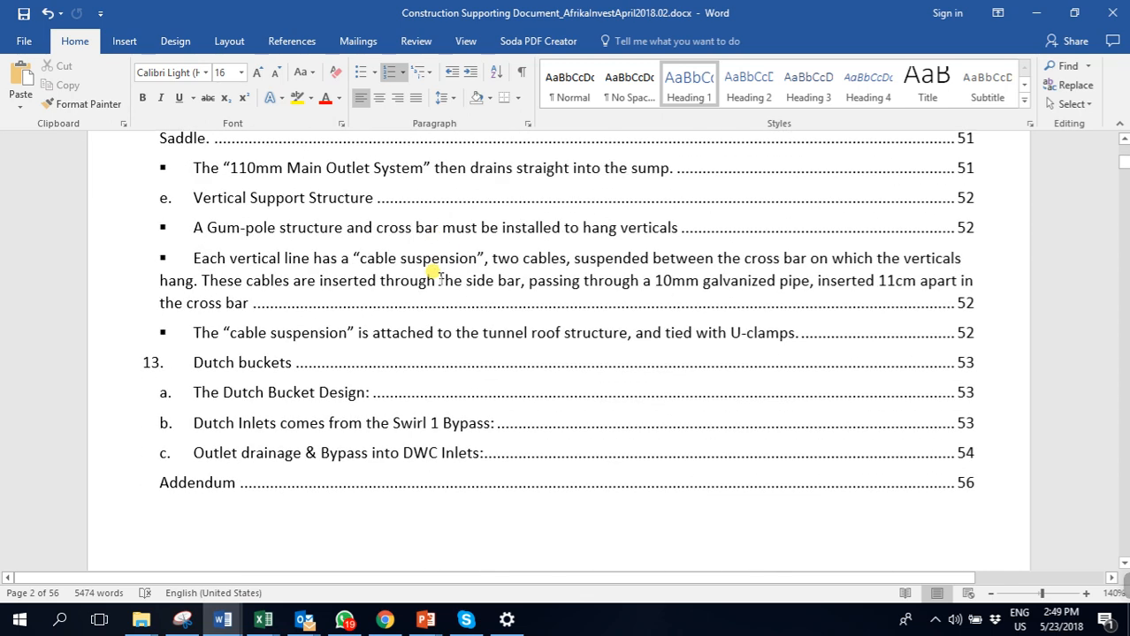
pyautogui.scroll(-3)
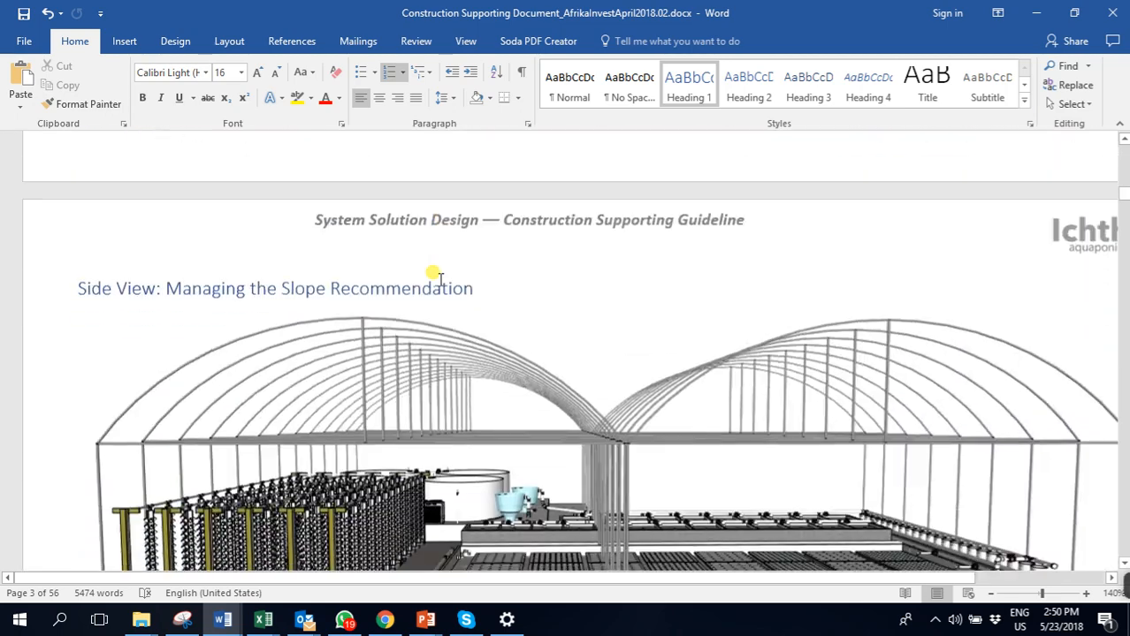
# Scroll through the waterflow plan to the page 14 extractor pipe instructions, then bring up Excel's open workbooks.
pyautogui.scroll(-3)
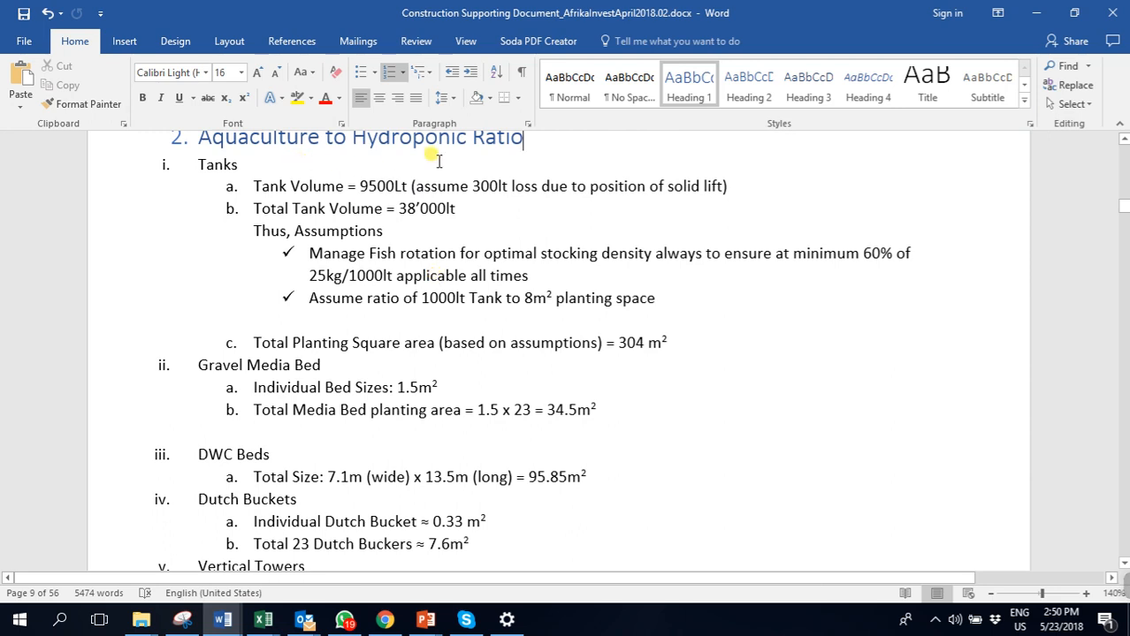
pyautogui.scroll(-3)
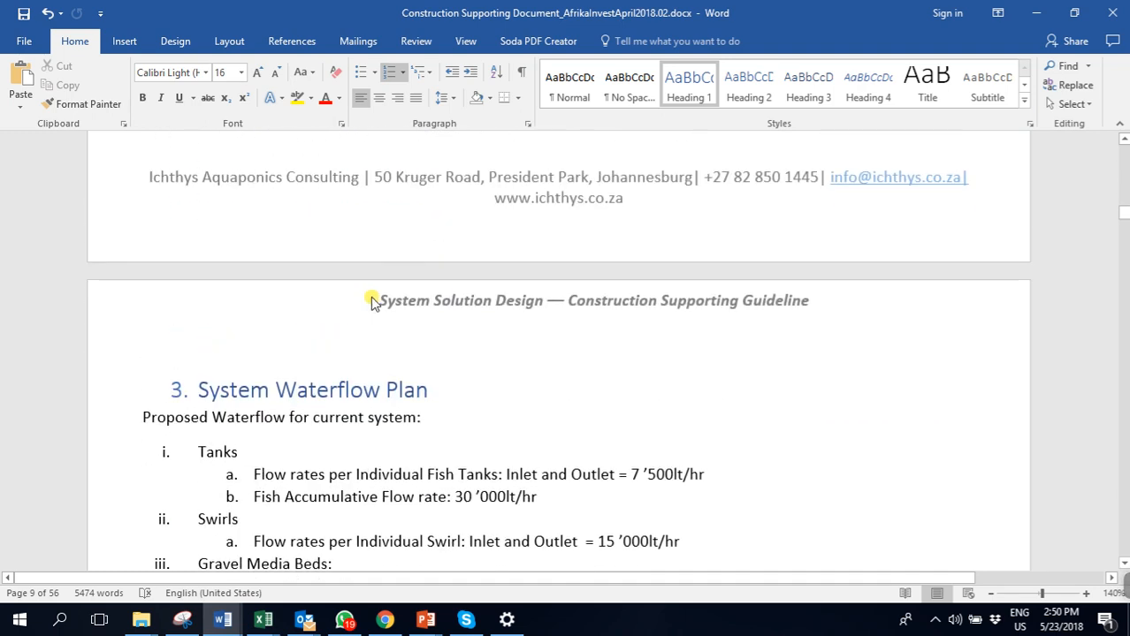
pyautogui.moveTo(465, 344)
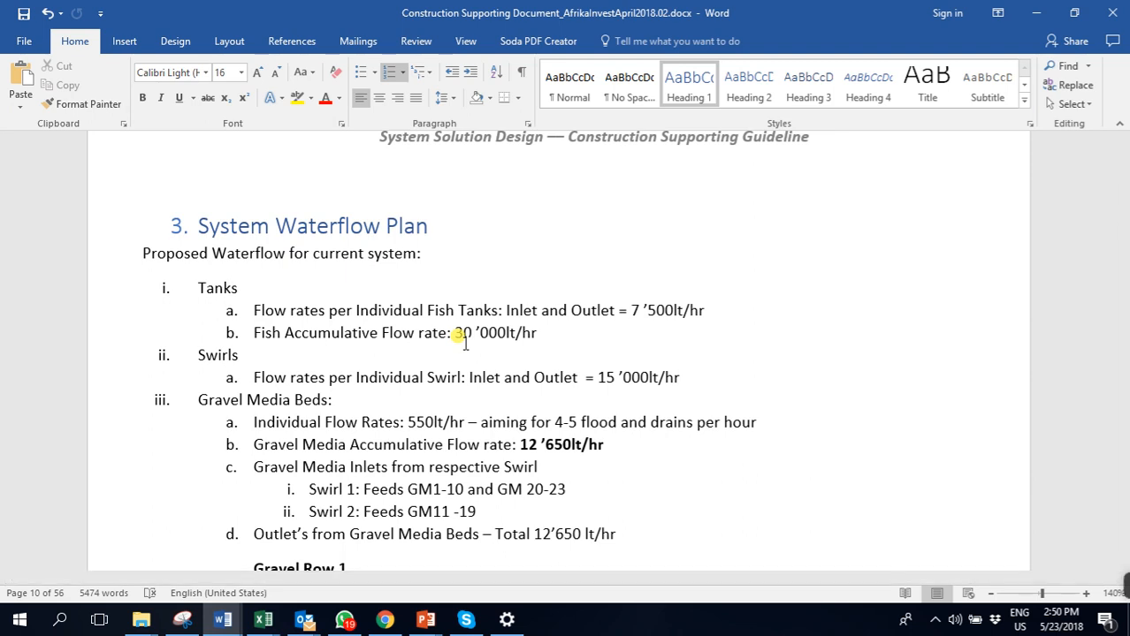
pyautogui.scroll(-3)
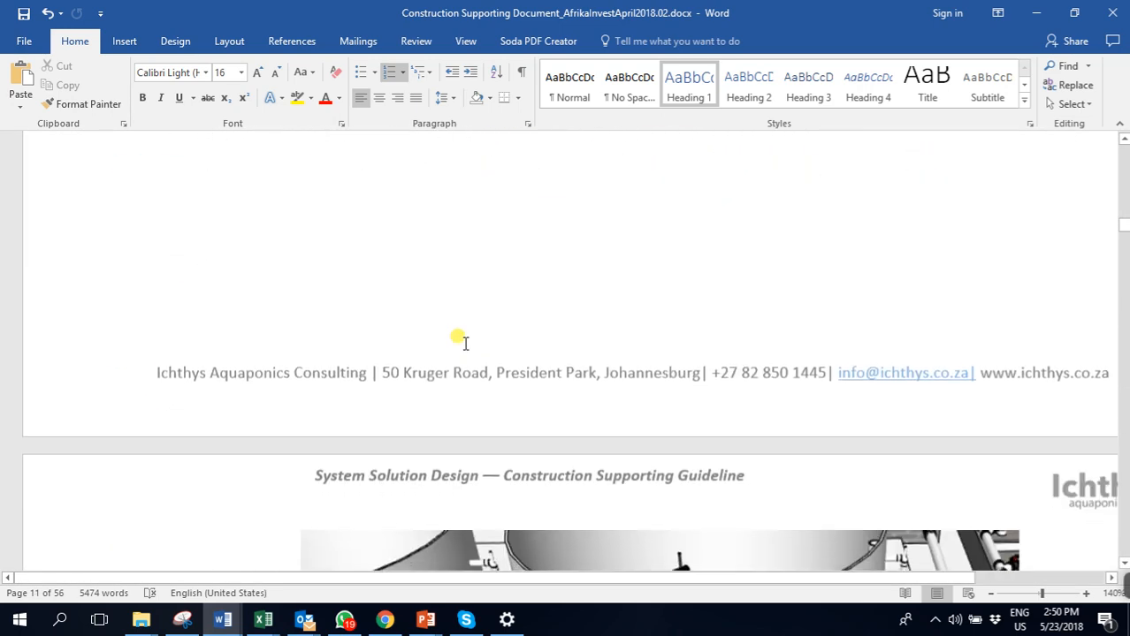
pyautogui.scroll(-3)
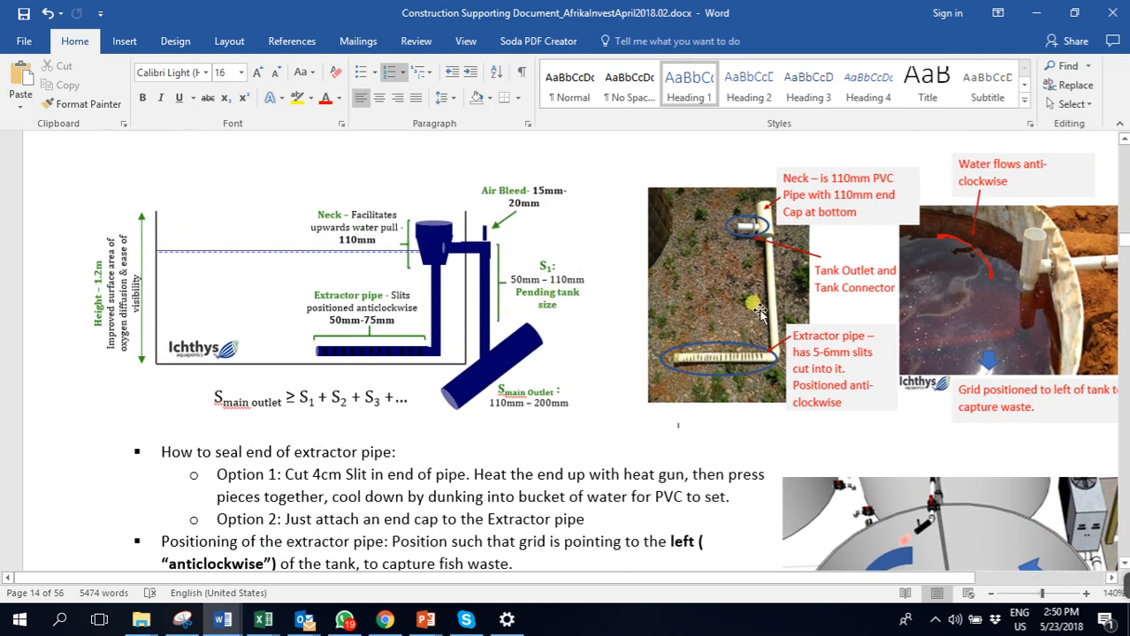
pyautogui.scroll(-3)
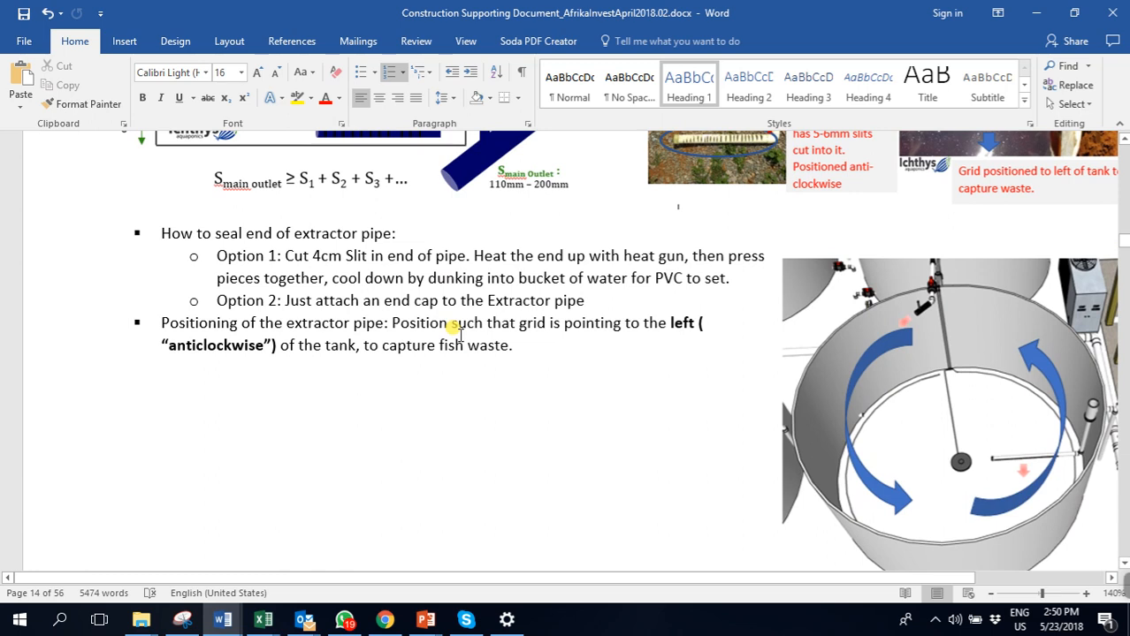
pyautogui.scroll(-3)
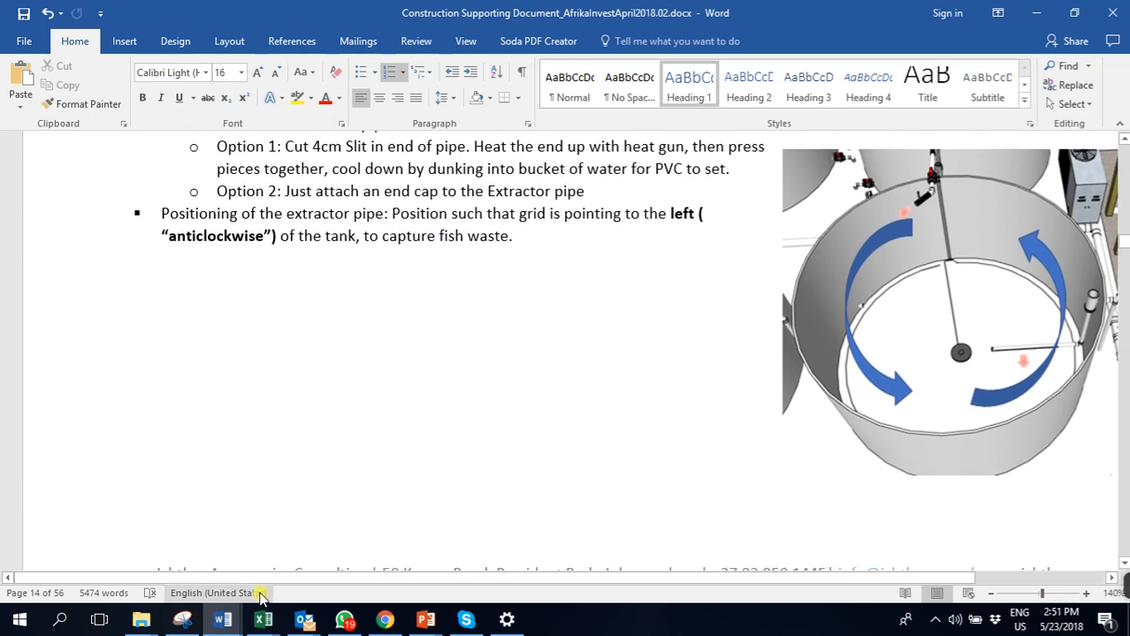
pyautogui.click(223, 618)
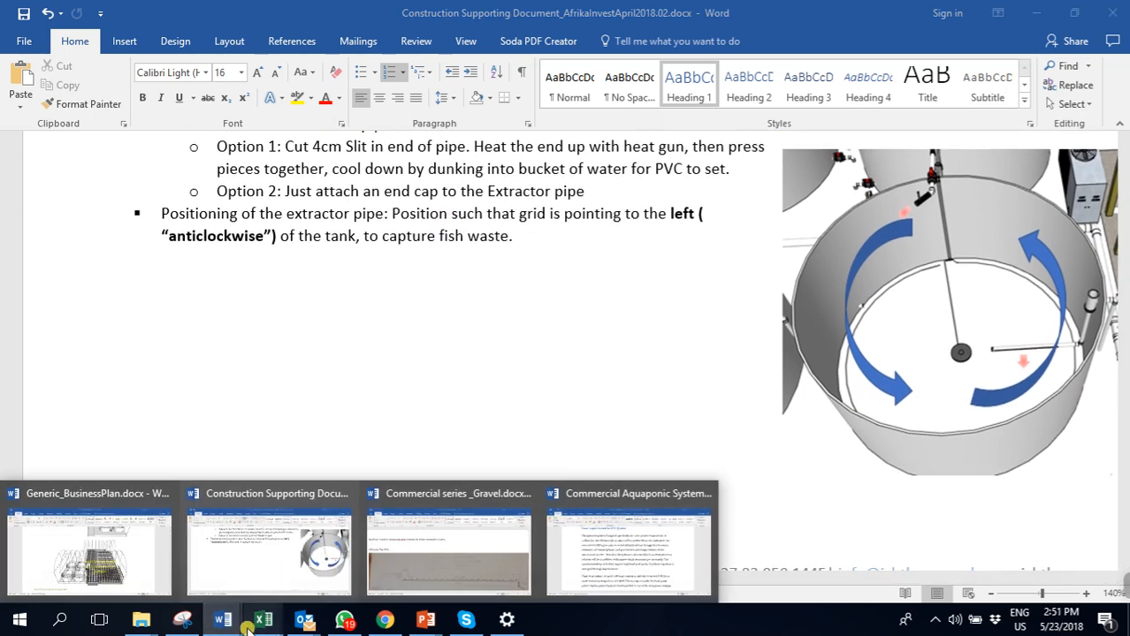
pyautogui.click(262, 619)
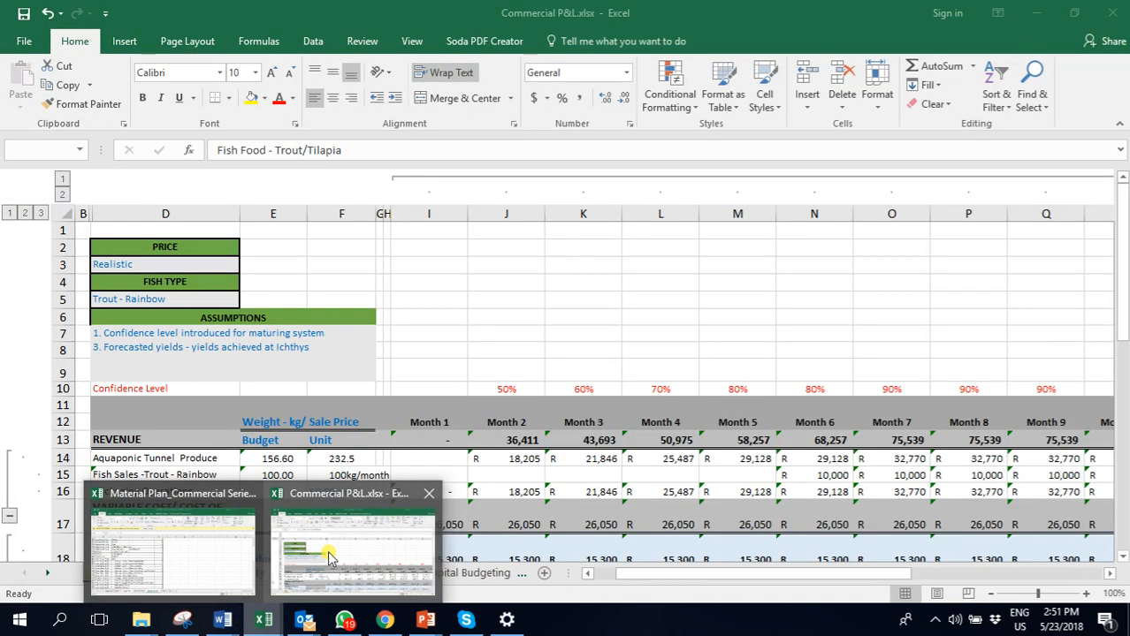
# Bring up Commercial P&L.xlsx and switch to its Plant Yields & Profitability sheet.
pyautogui.click(351, 548)
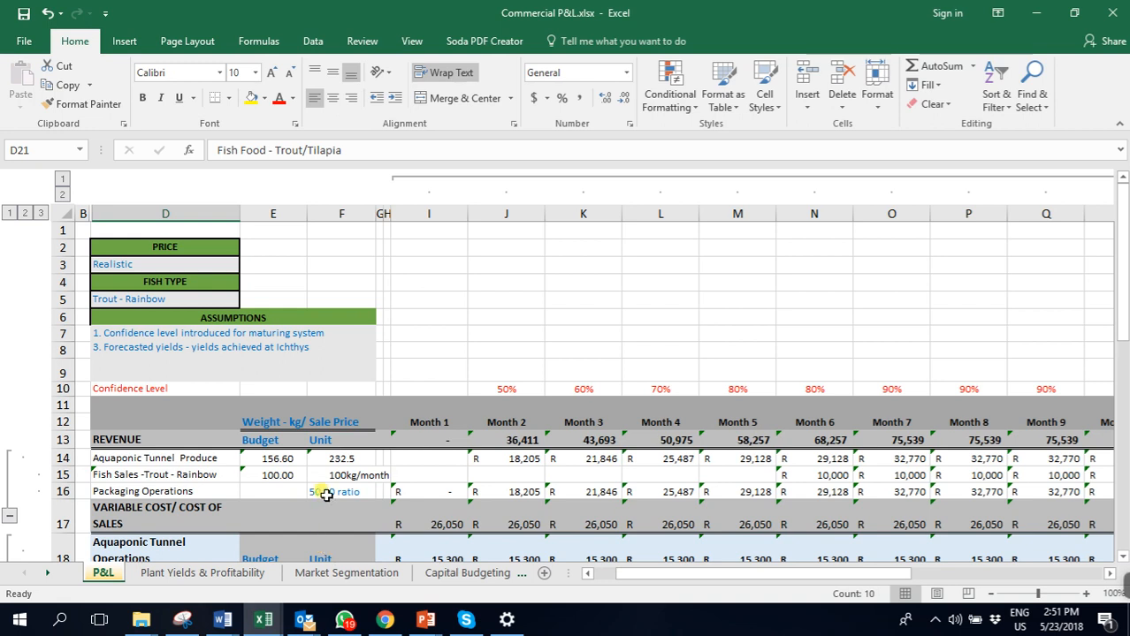
pyautogui.moveTo(299, 515)
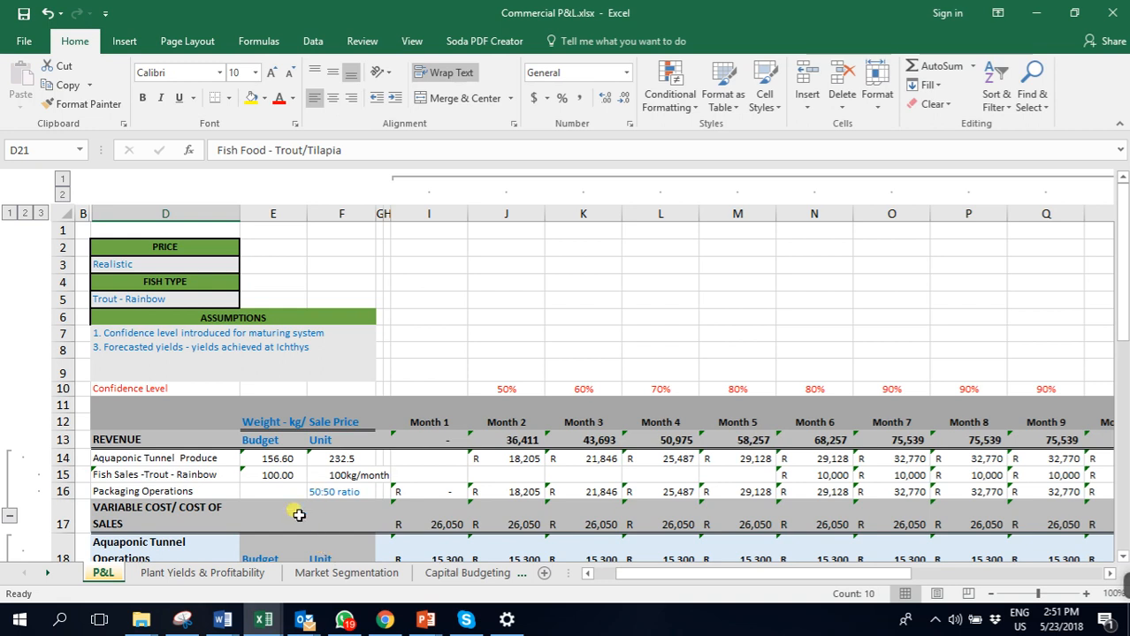
pyautogui.click(201, 572)
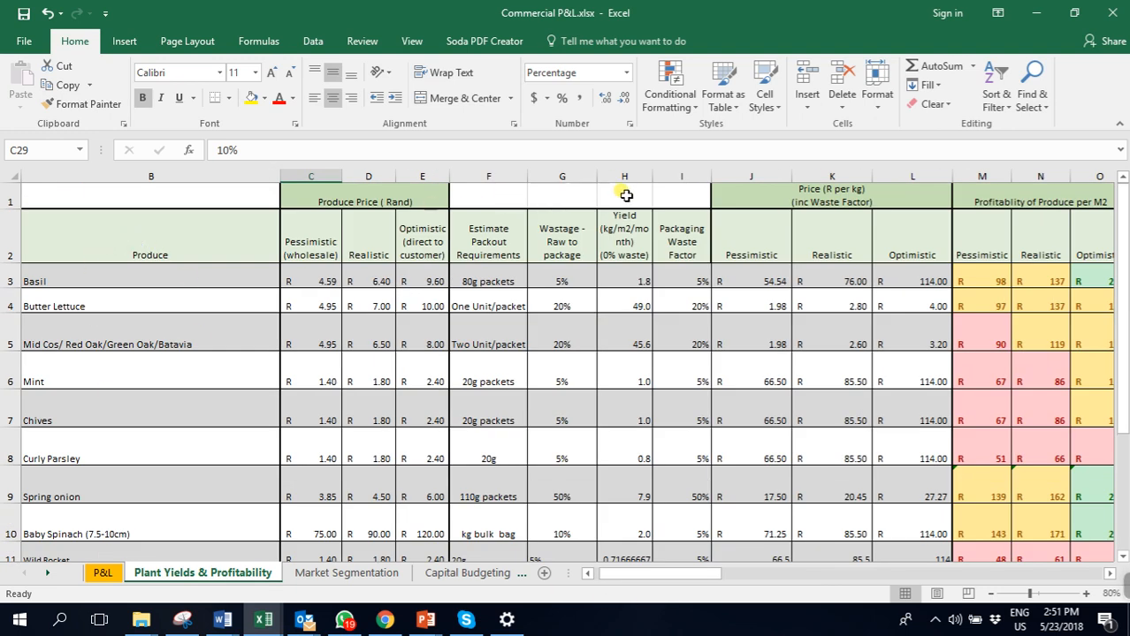
# Check the Realistic price column, then the Butter Lettuce and Basil allocations in the m² calculator.
pyautogui.click(368, 243)
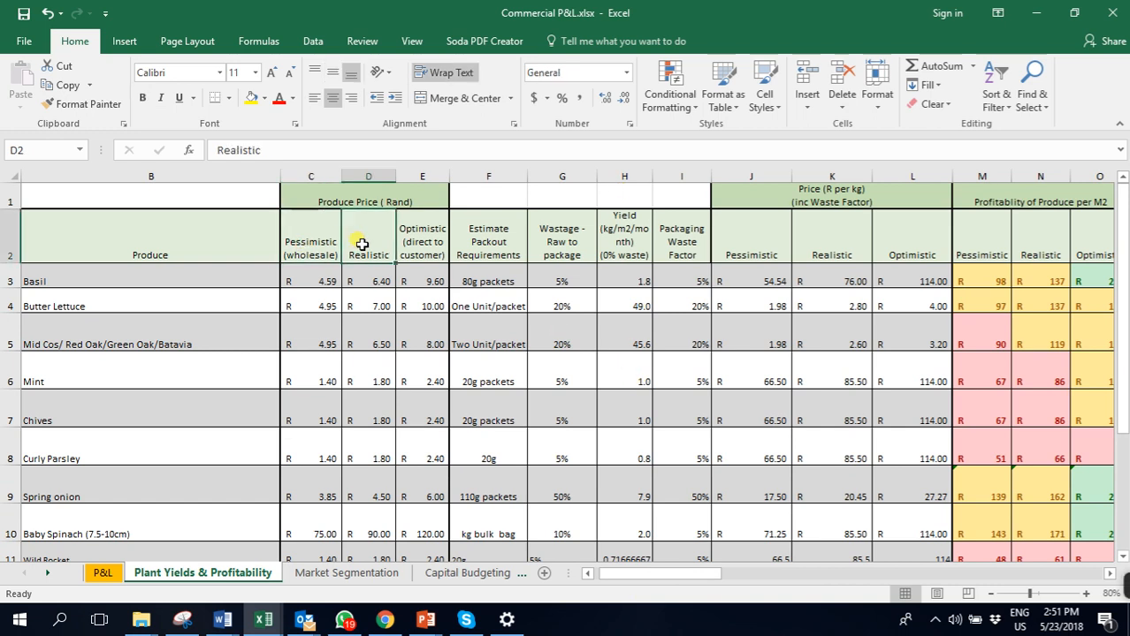
pyautogui.scroll(-3)
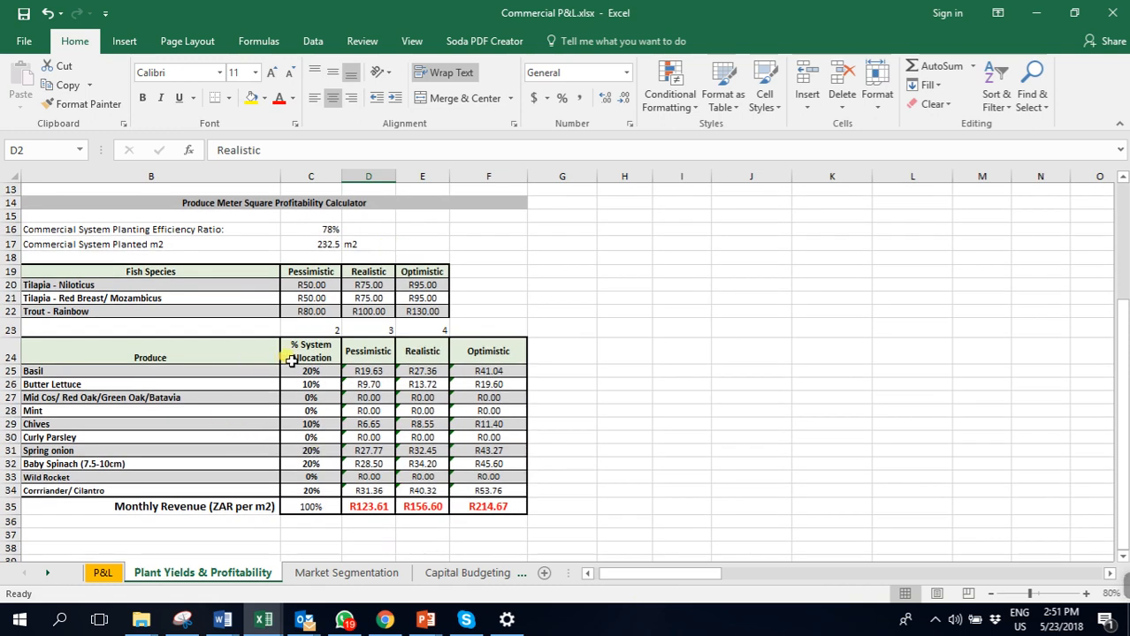
pyautogui.click(310, 383)
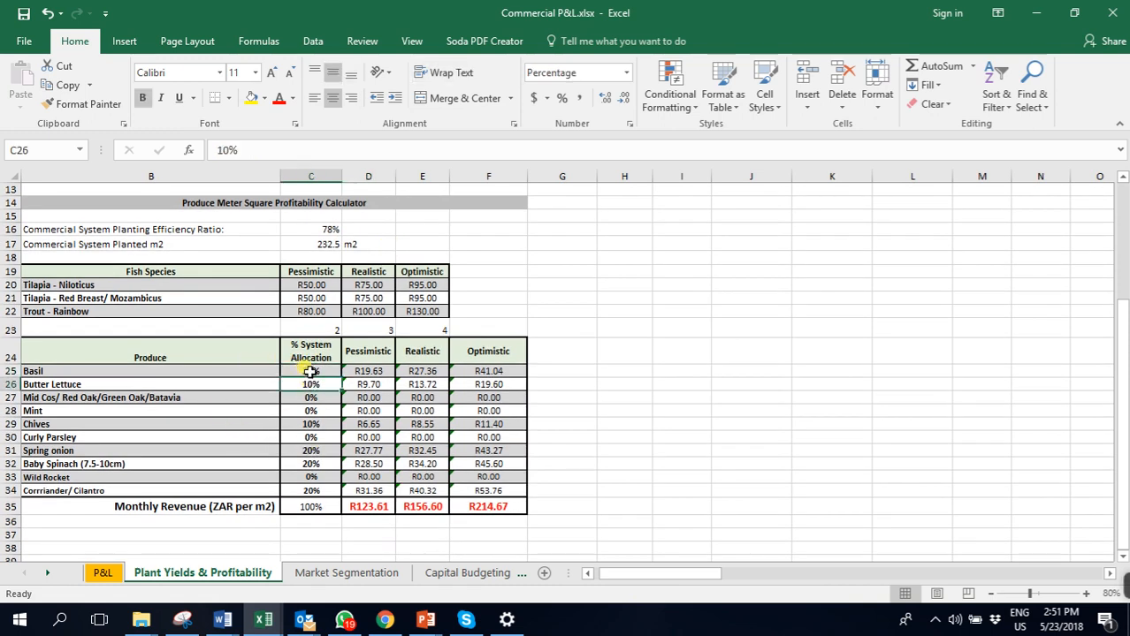
pyautogui.click(311, 371)
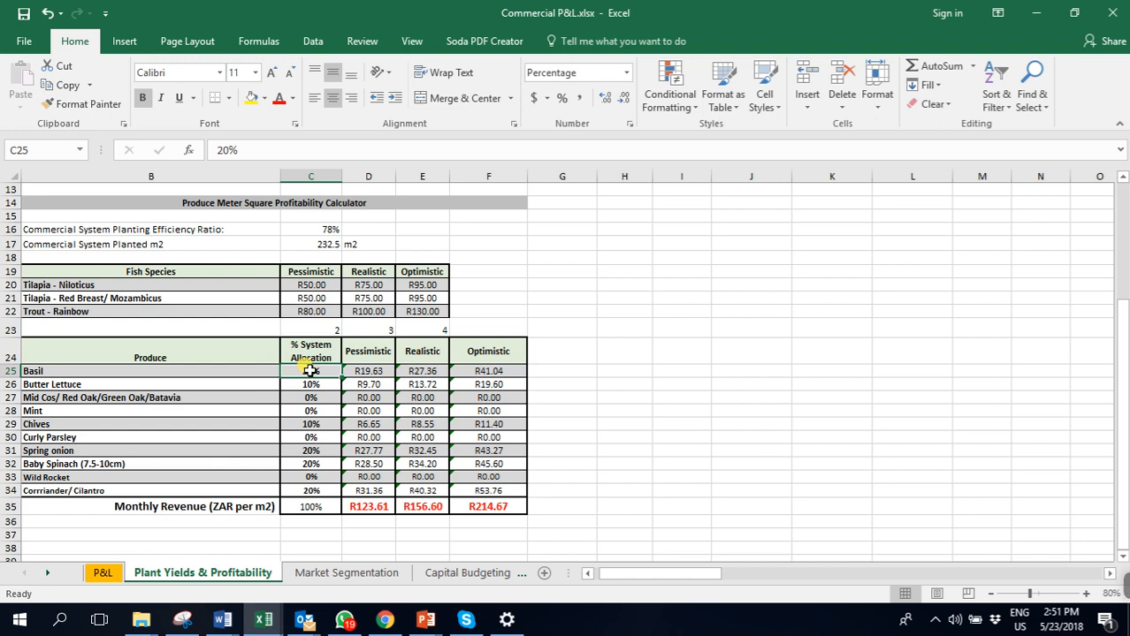
pyautogui.click(311, 383)
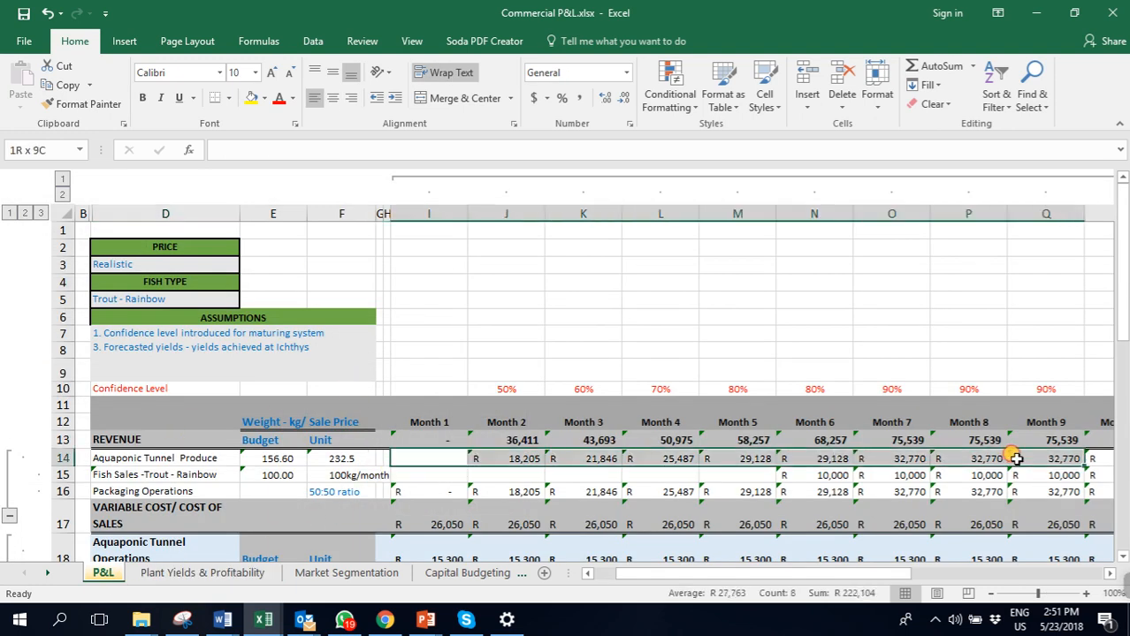
# Set the FISH TYPE in D5 to Tilapia - Niloticus and scroll to the tunnel operations costs.
pyautogui.click(506, 404)
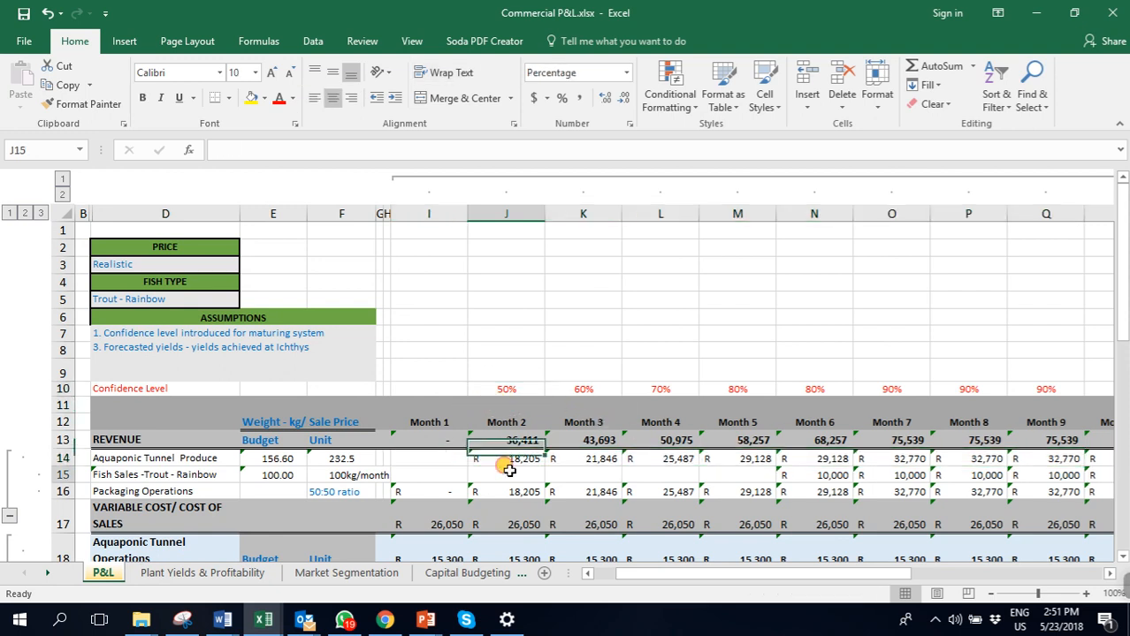
pyautogui.click(164, 298)
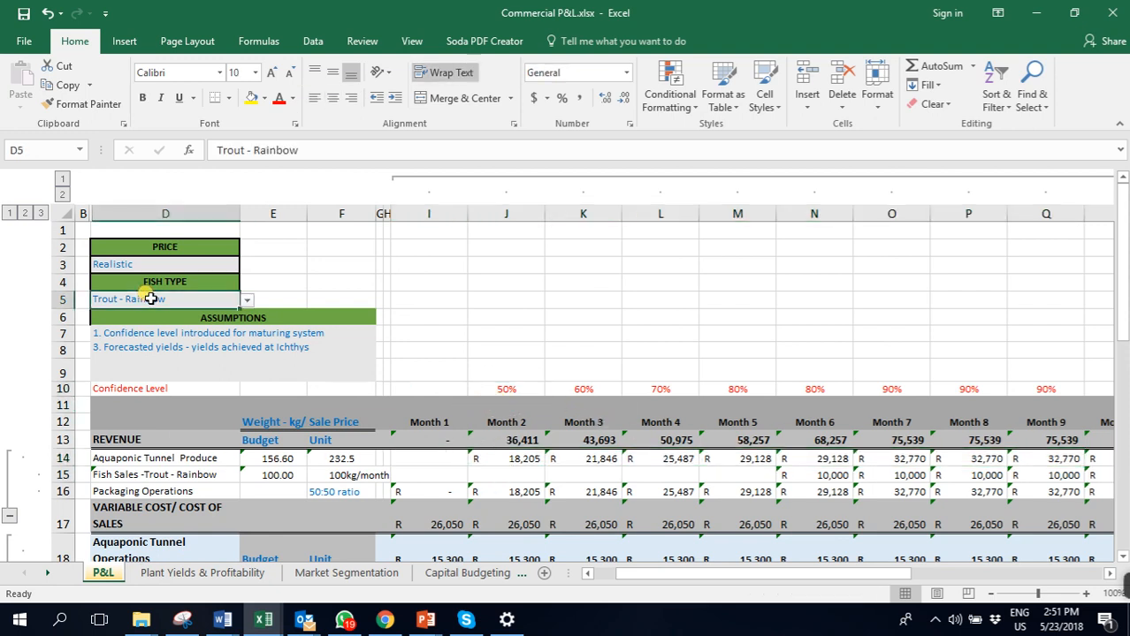
pyautogui.click(247, 299)
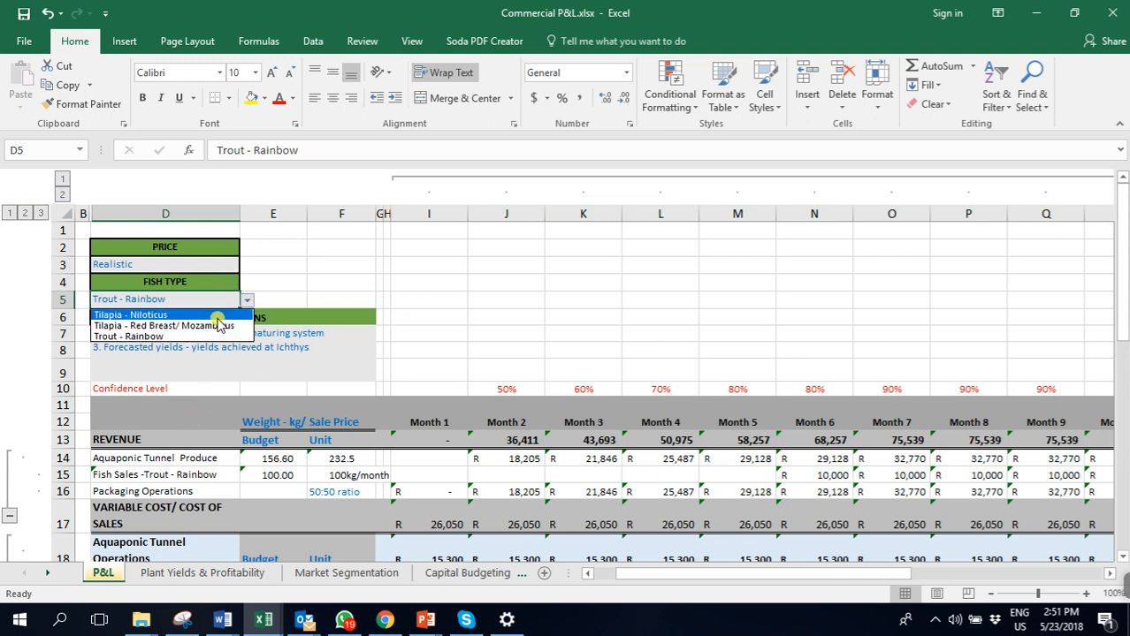
pyautogui.click(130, 315)
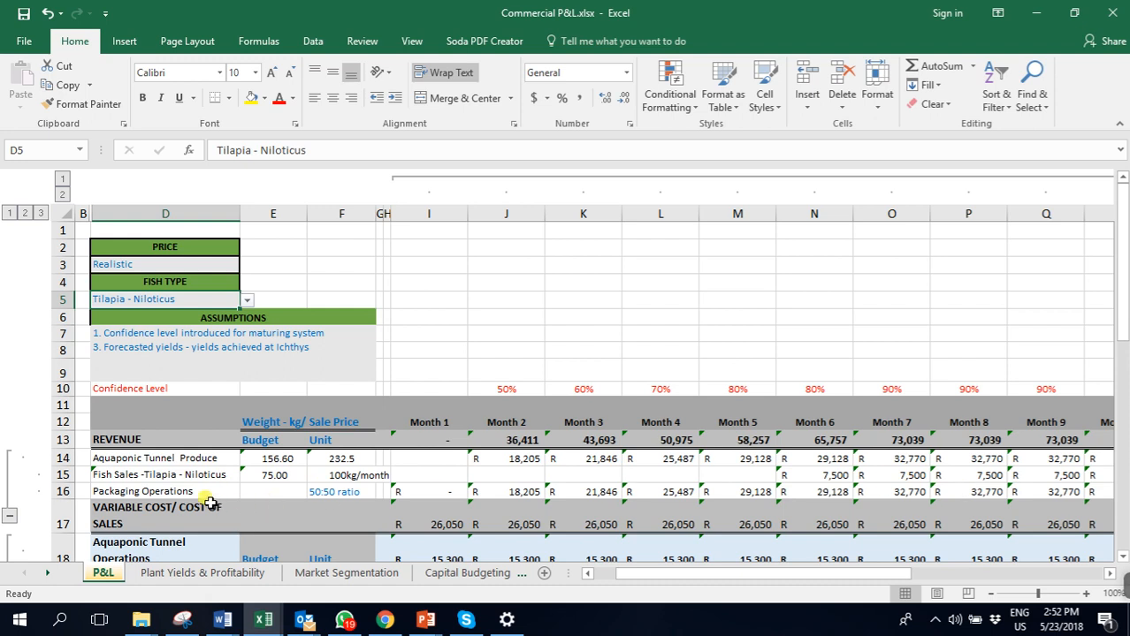
pyautogui.scroll(-3)
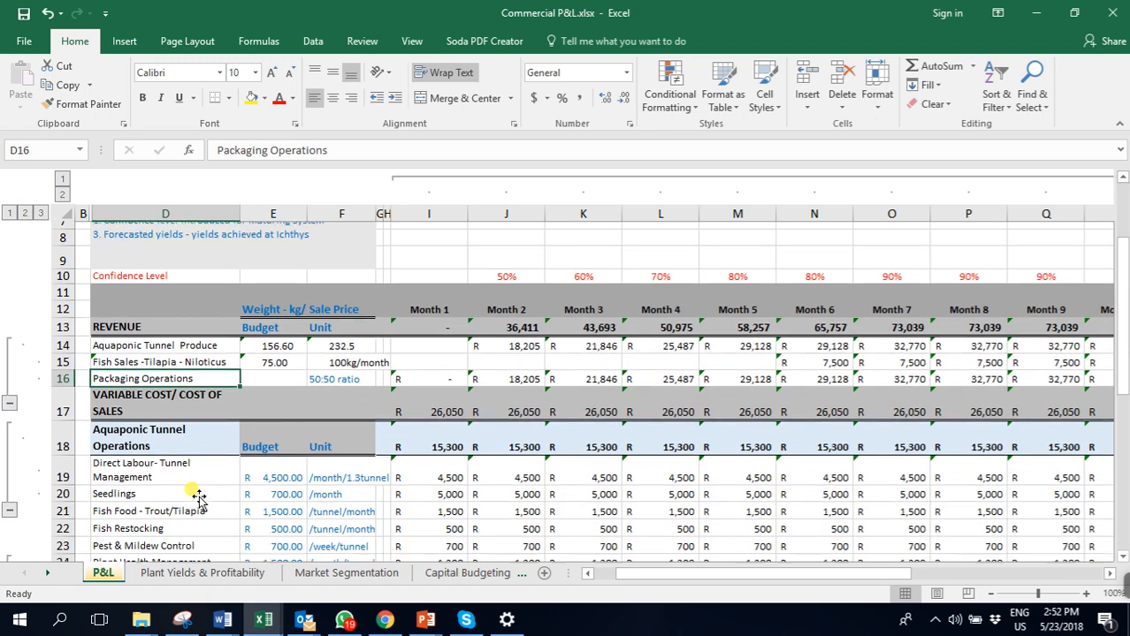
pyautogui.scroll(-3)
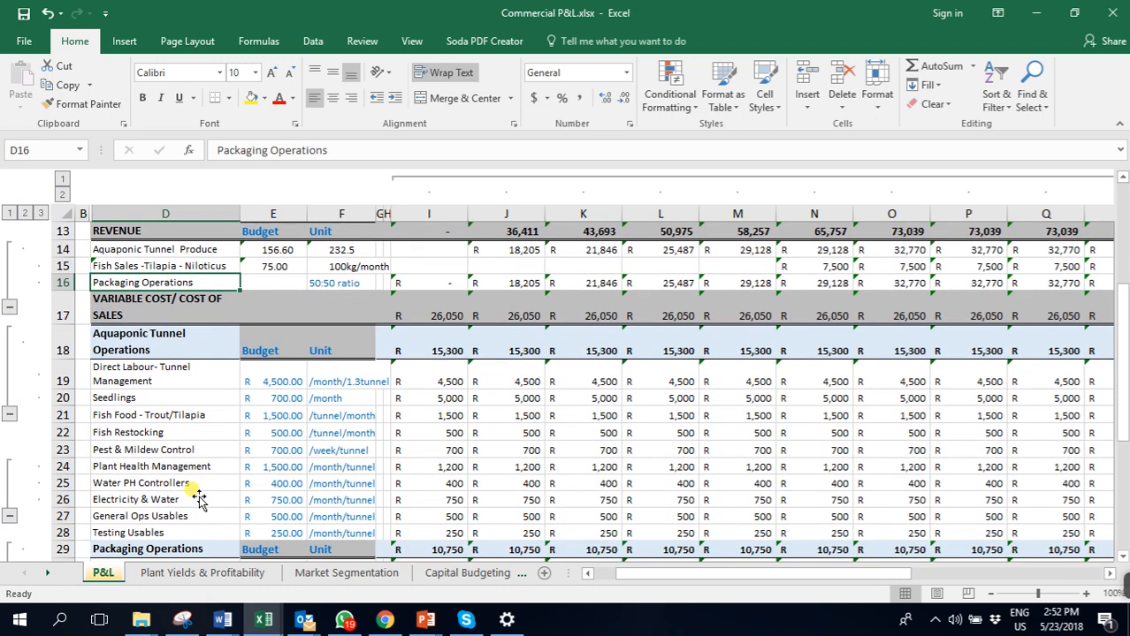
pyautogui.scroll(-3)
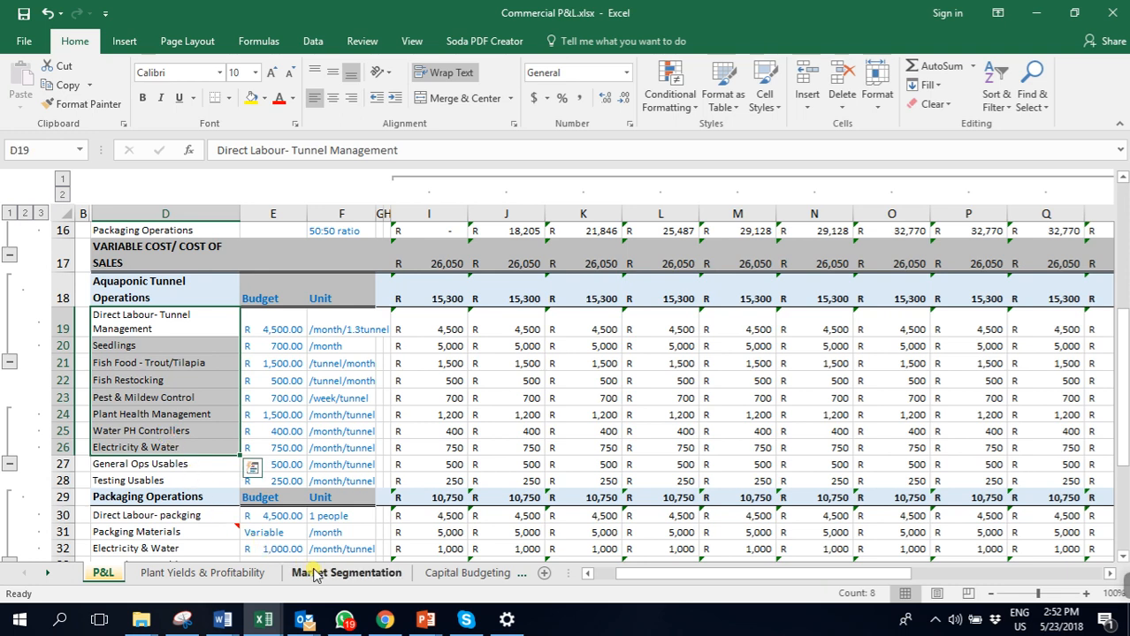
# Switch to the Market Segmentation sheet listing primary, secondary and tertiary segments.
pyautogui.click(345, 573)
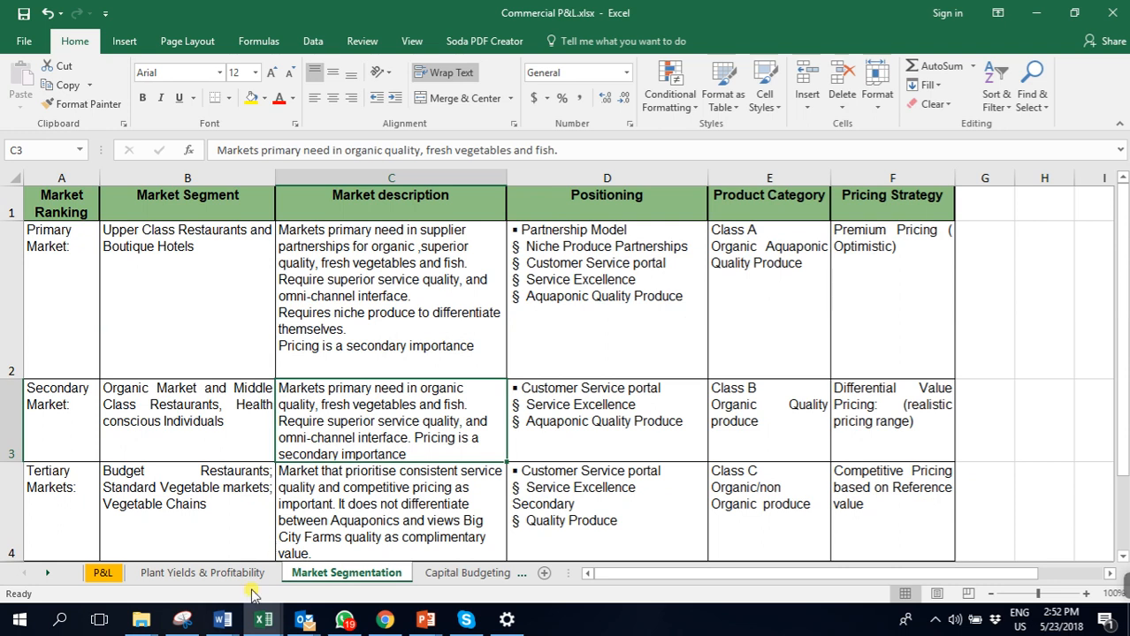
pyautogui.moveTo(222, 619)
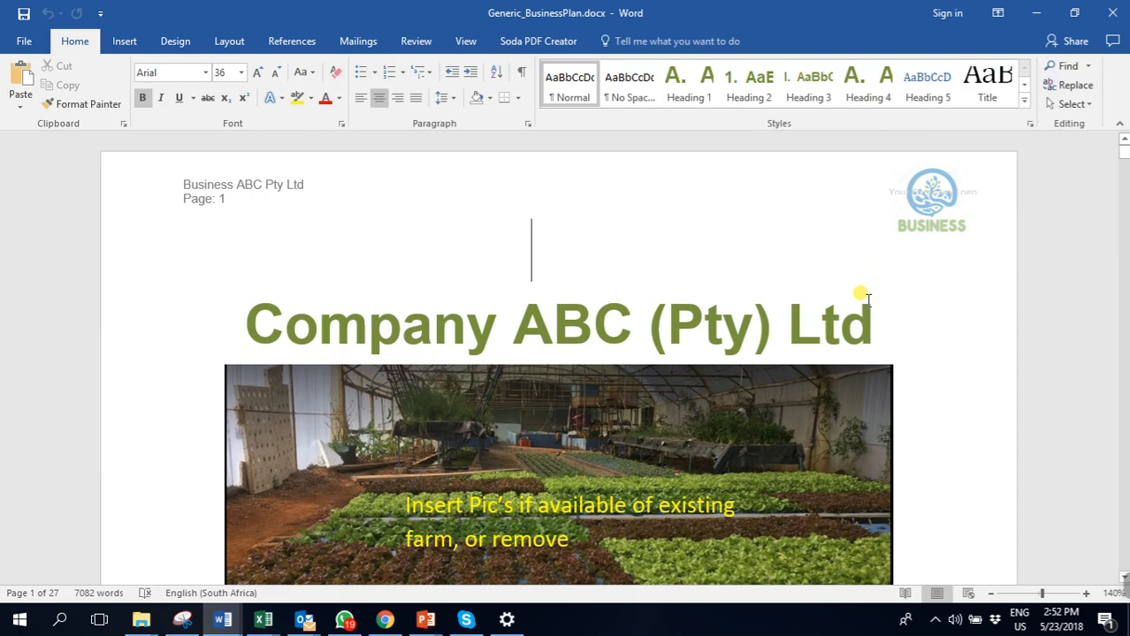
# Page through the Generic Business Plan to its investment list, then switch to PowerPoint.
pyautogui.scroll(-3)
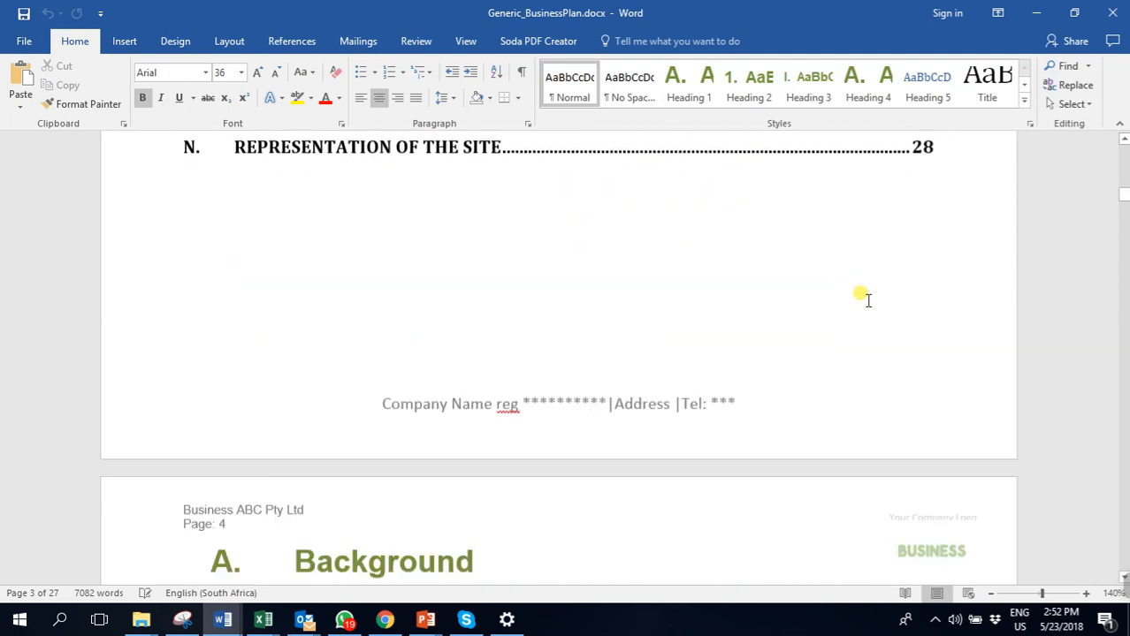
pyautogui.scroll(-3)
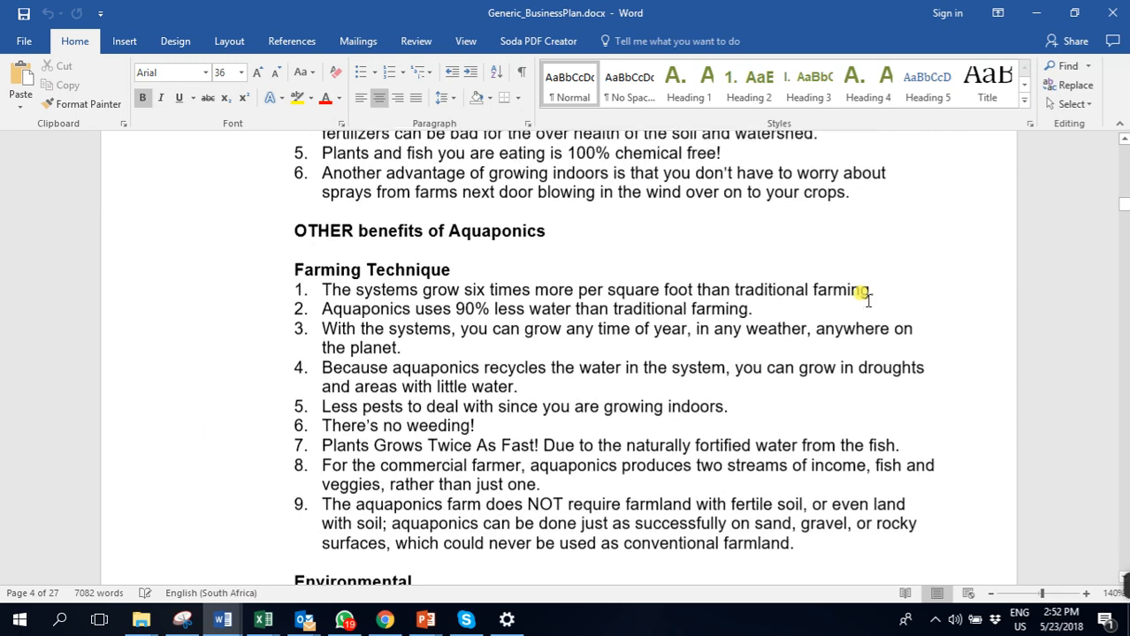
pyautogui.scroll(-3)
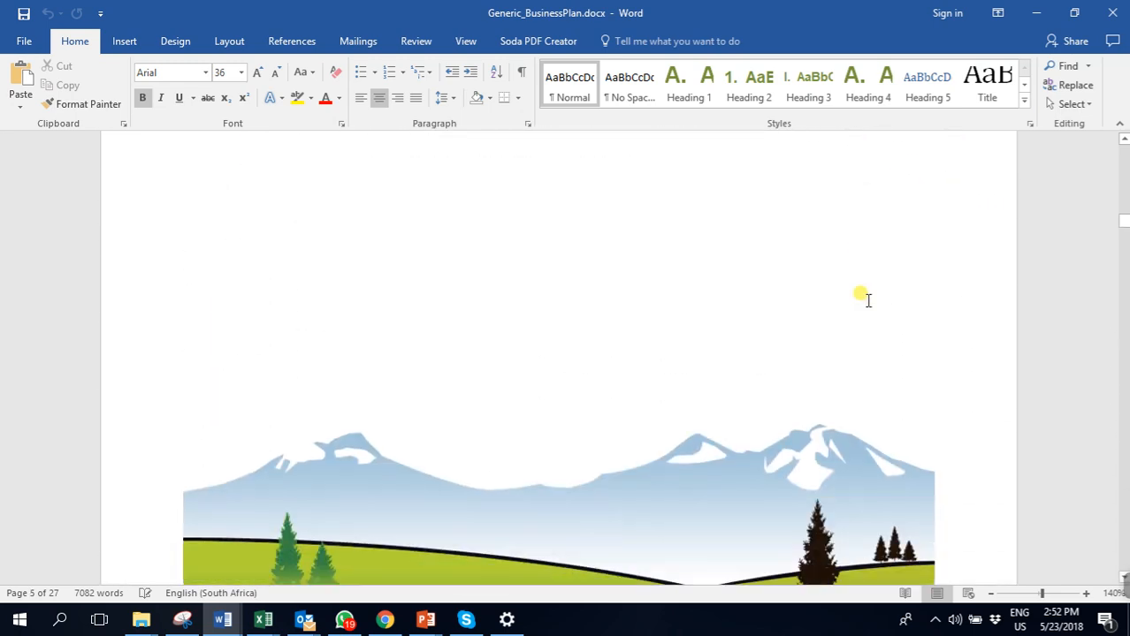
pyautogui.scroll(-3)
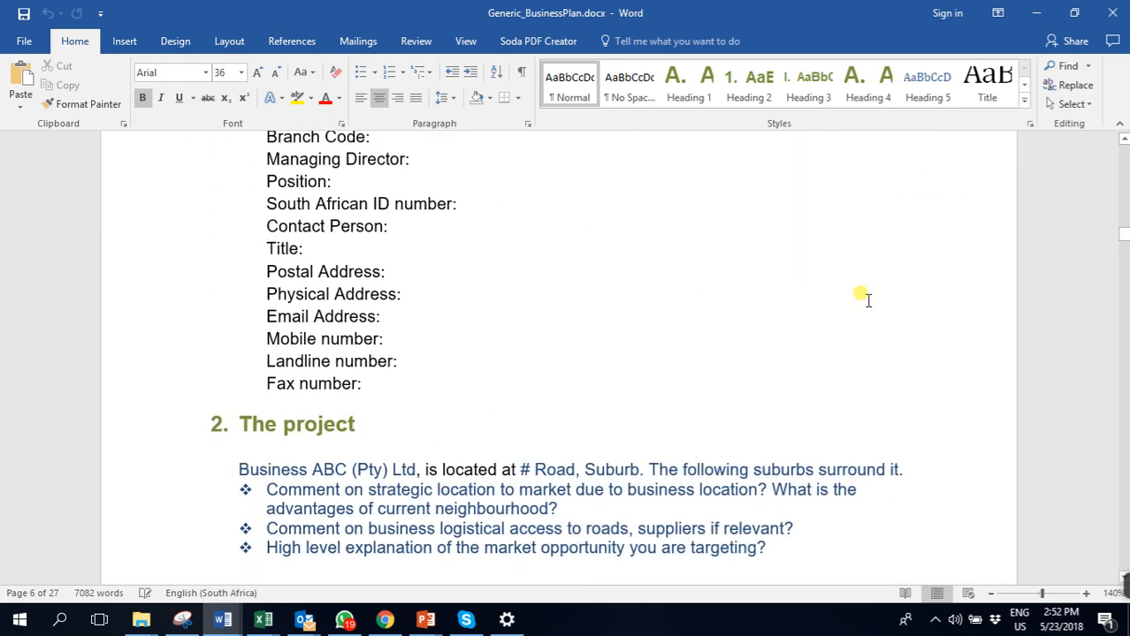
pyautogui.scroll(-3)
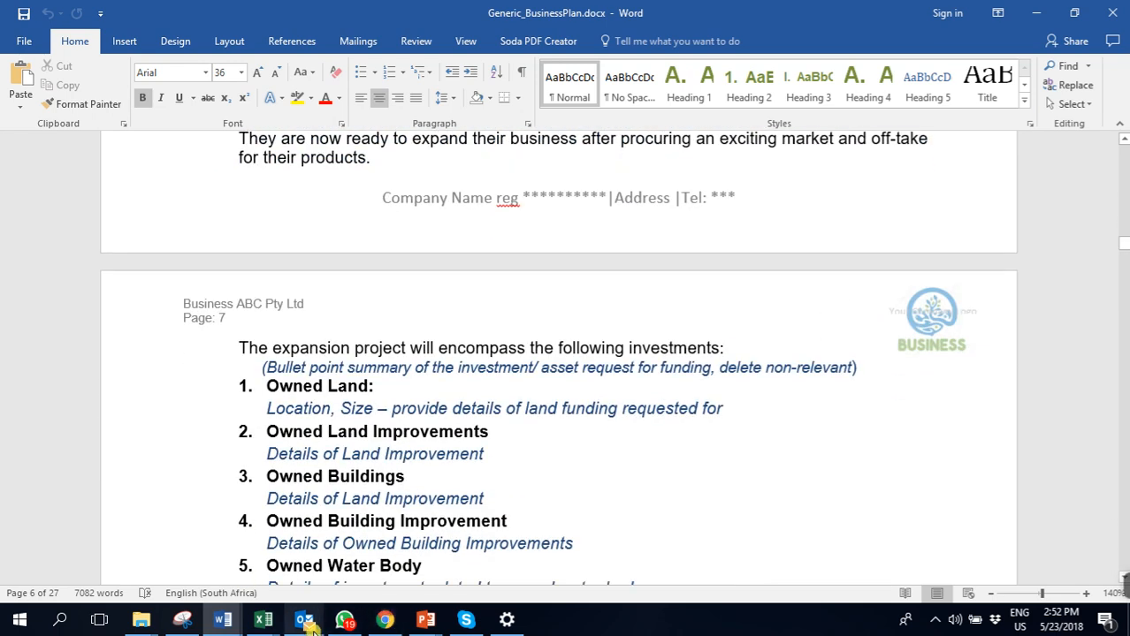
pyautogui.click(426, 618)
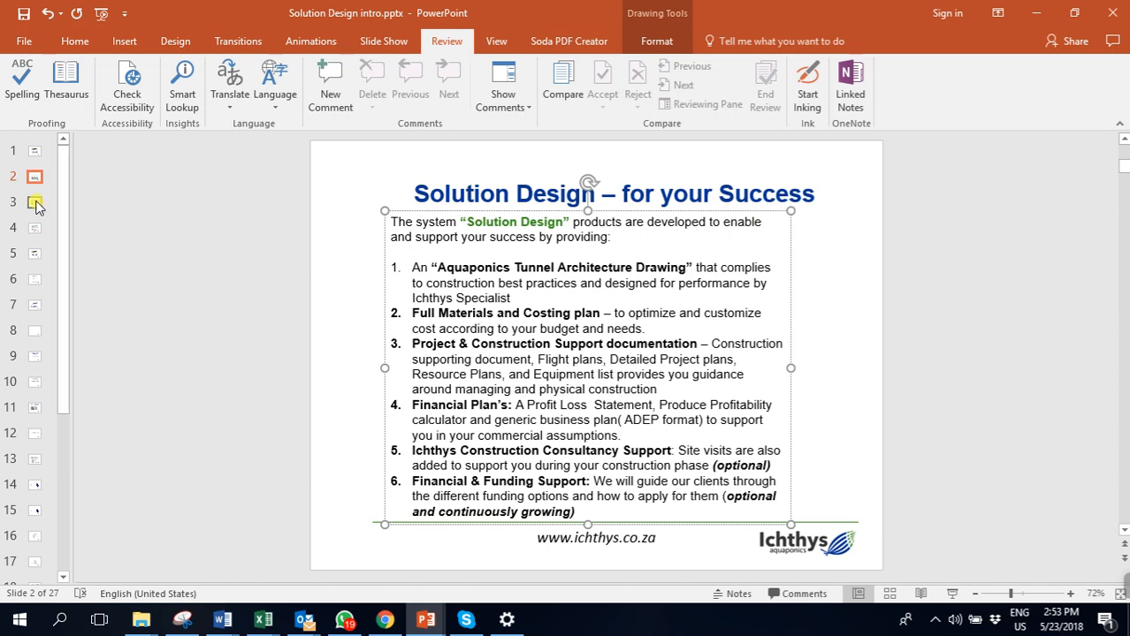
# Show slide 3, highlighting 80%-85% planting efficiency and 20 000lt aquaculture capacity.
pyautogui.click(35, 202)
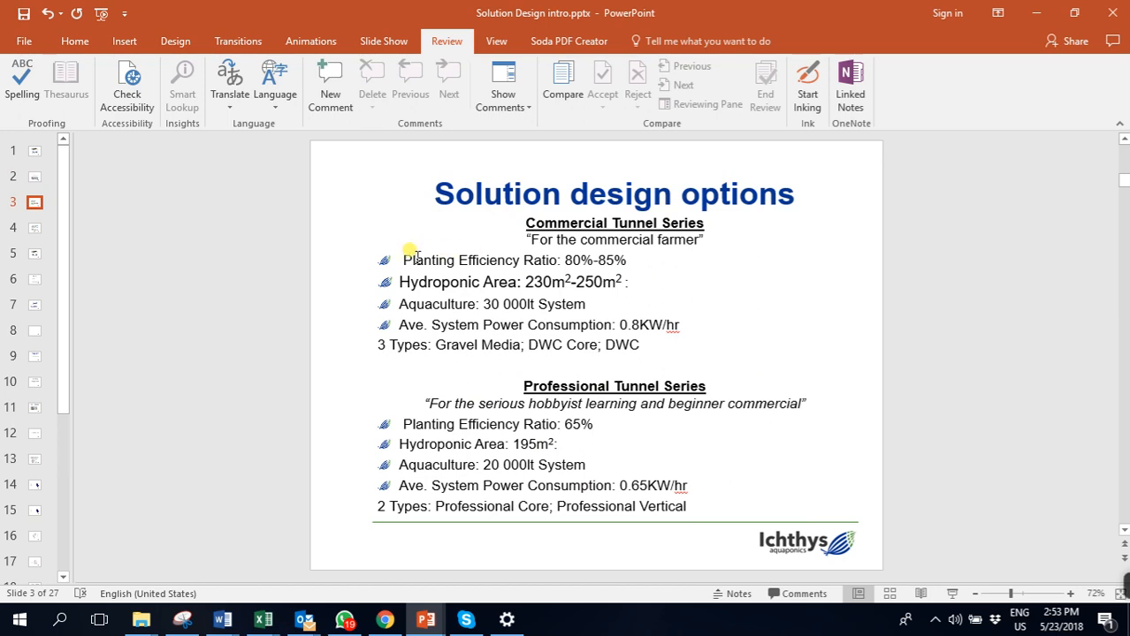
pyautogui.moveTo(469, 260)
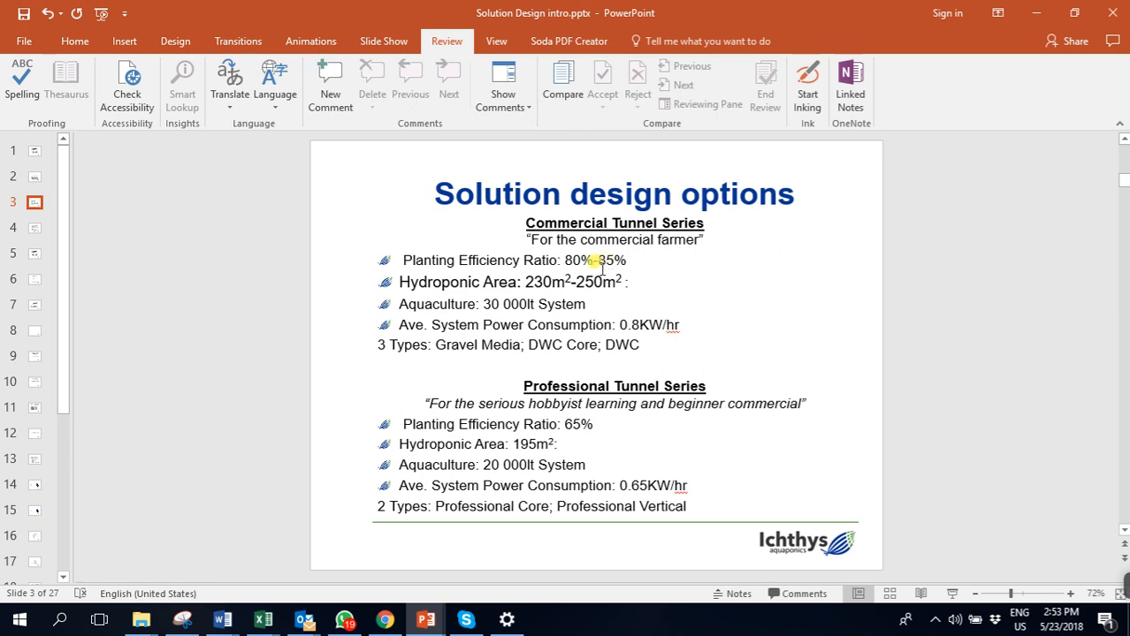
pyautogui.doubleClick(571, 281)
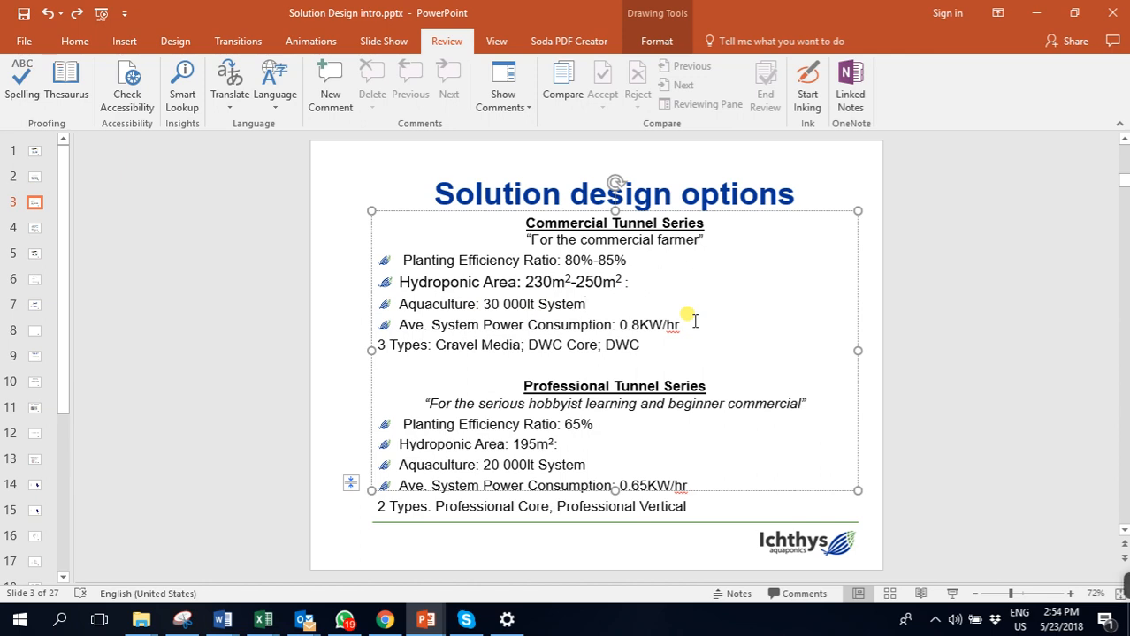
pyautogui.moveTo(685, 338)
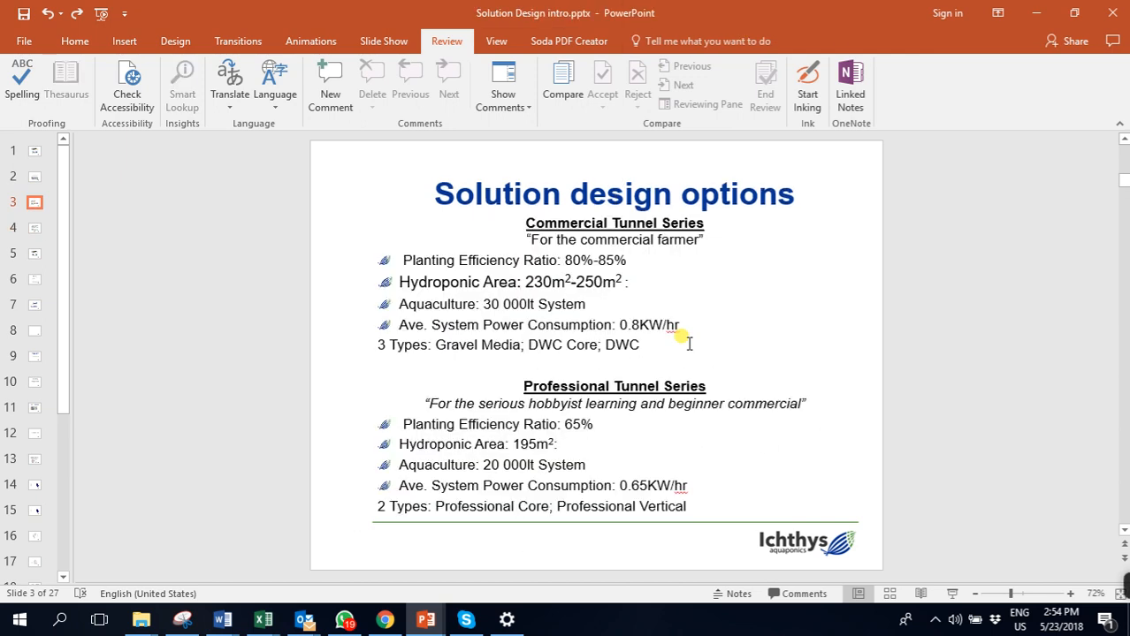
pyautogui.moveTo(664, 385)
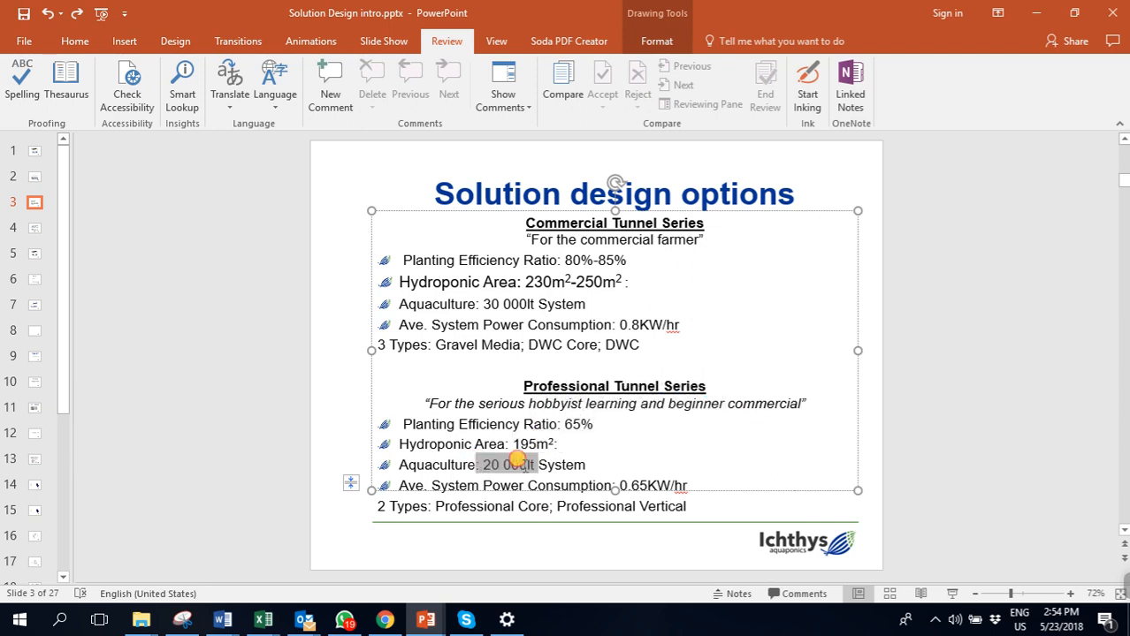
pyautogui.click(508, 464)
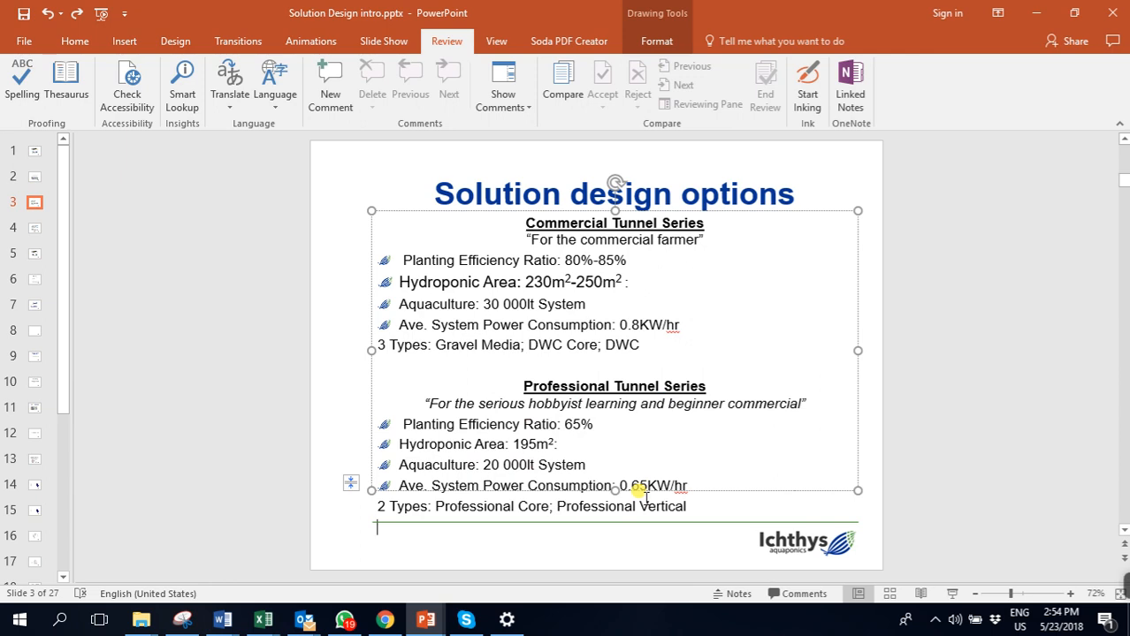
pyautogui.moveTo(50, 177)
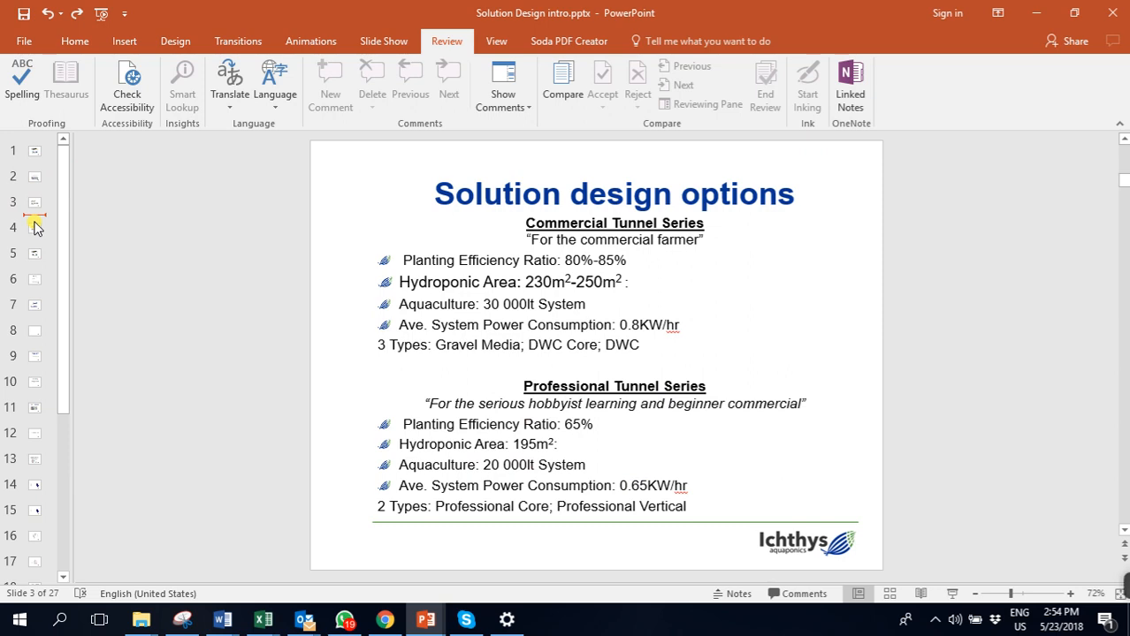
# Advance the deck to the next slide in the thumbnail pane.
pyautogui.click(33, 254)
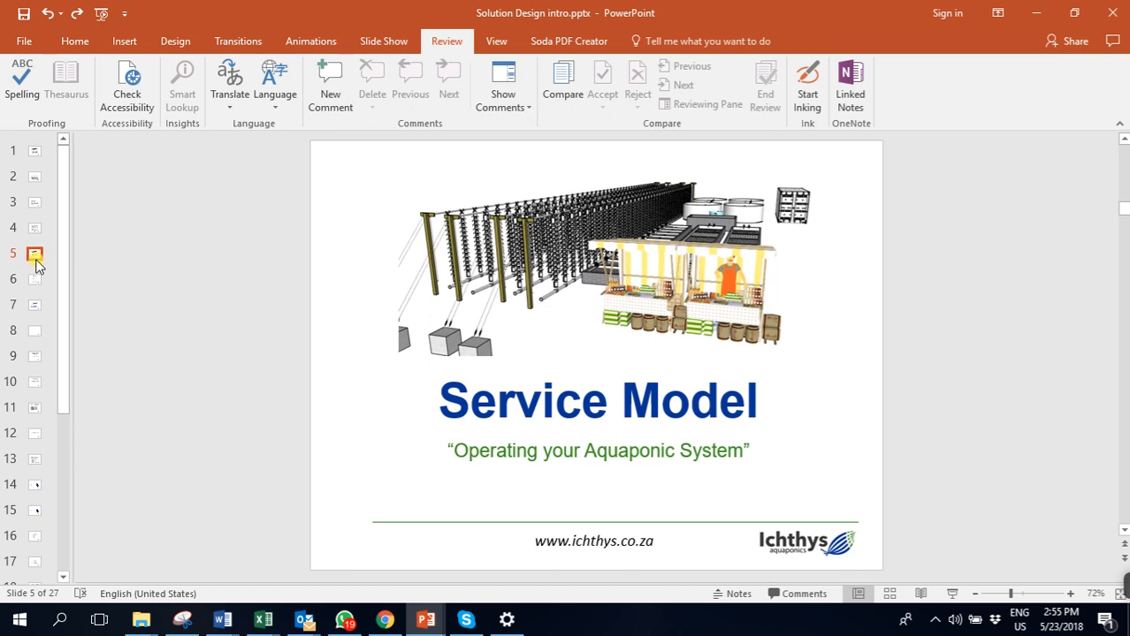
# Show slide 6 listing the five Service Model components.
pyautogui.click(34, 279)
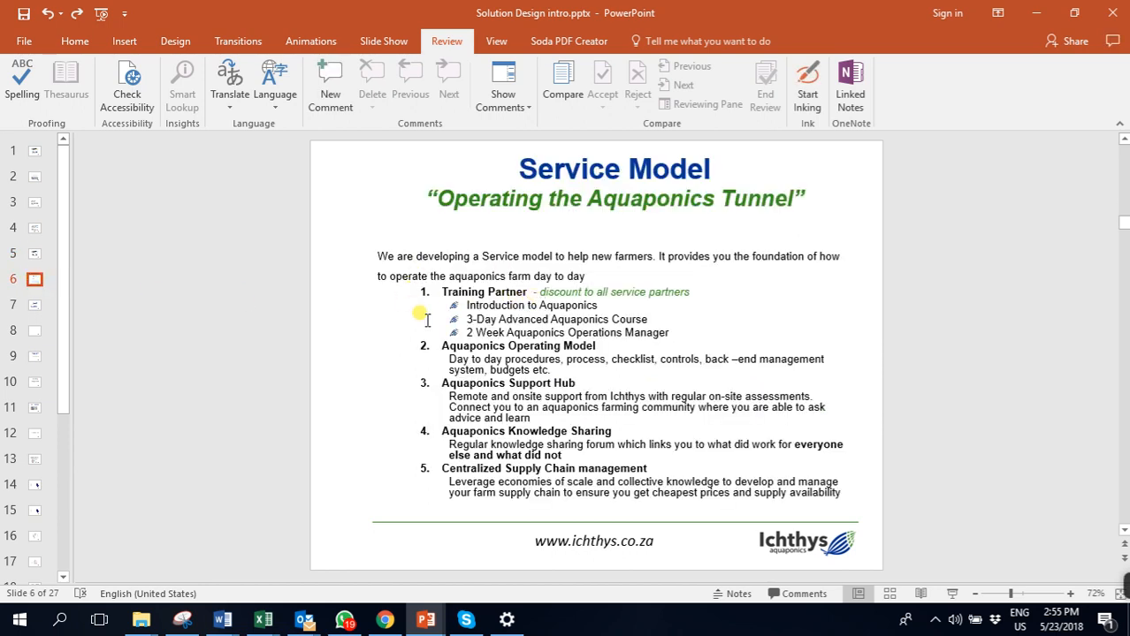
pyautogui.moveTo(590, 332)
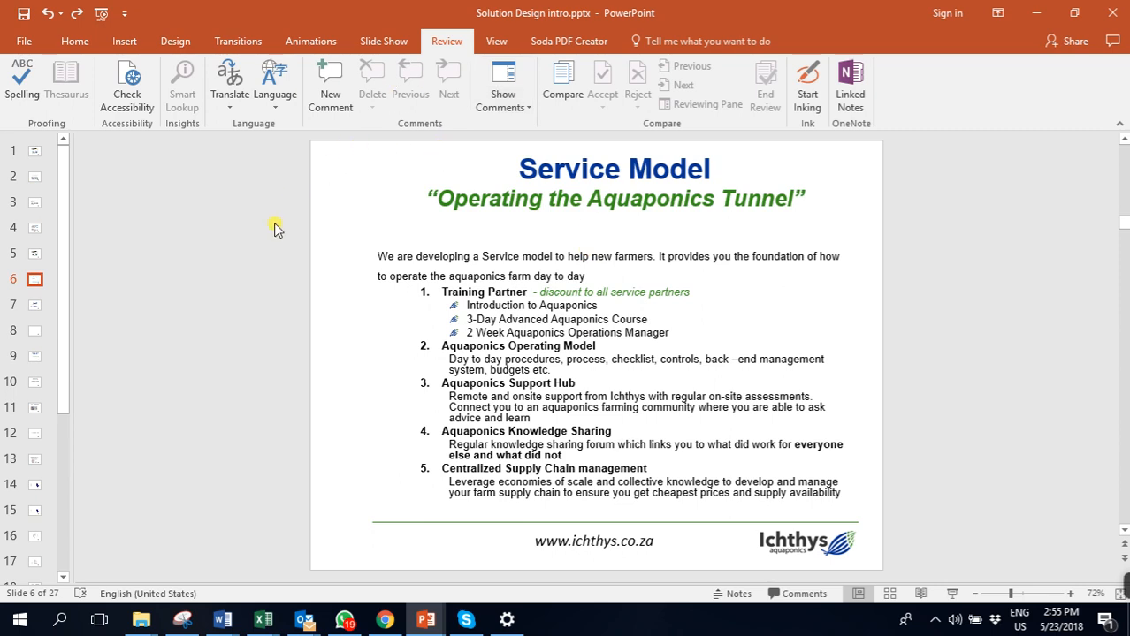
pyautogui.moveTo(601, 311)
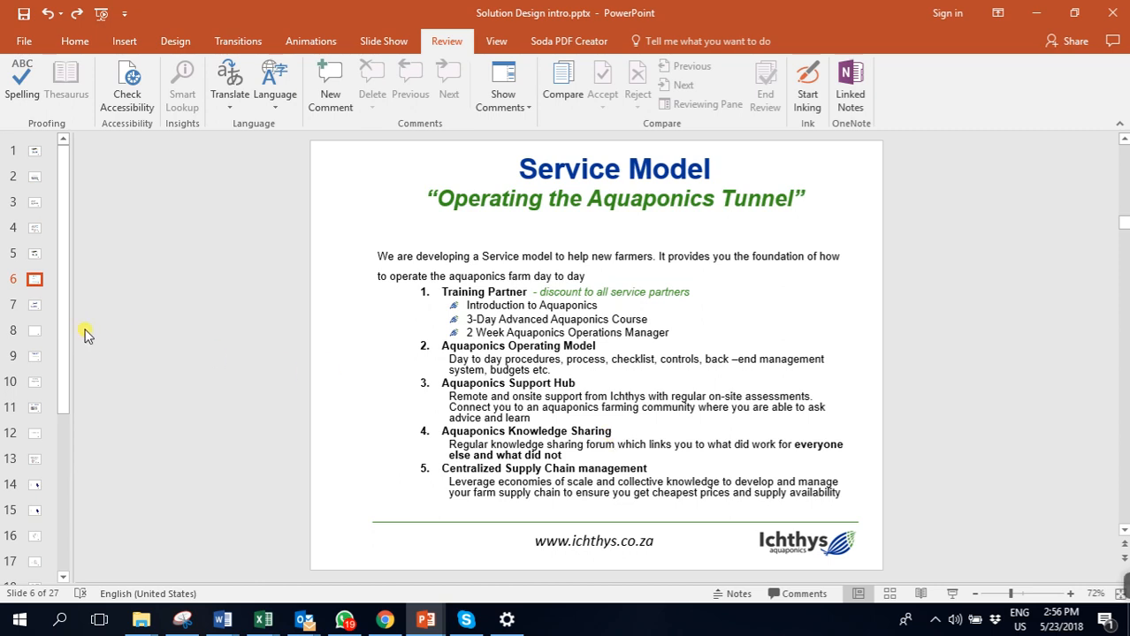
pyautogui.moveTo(22, 215)
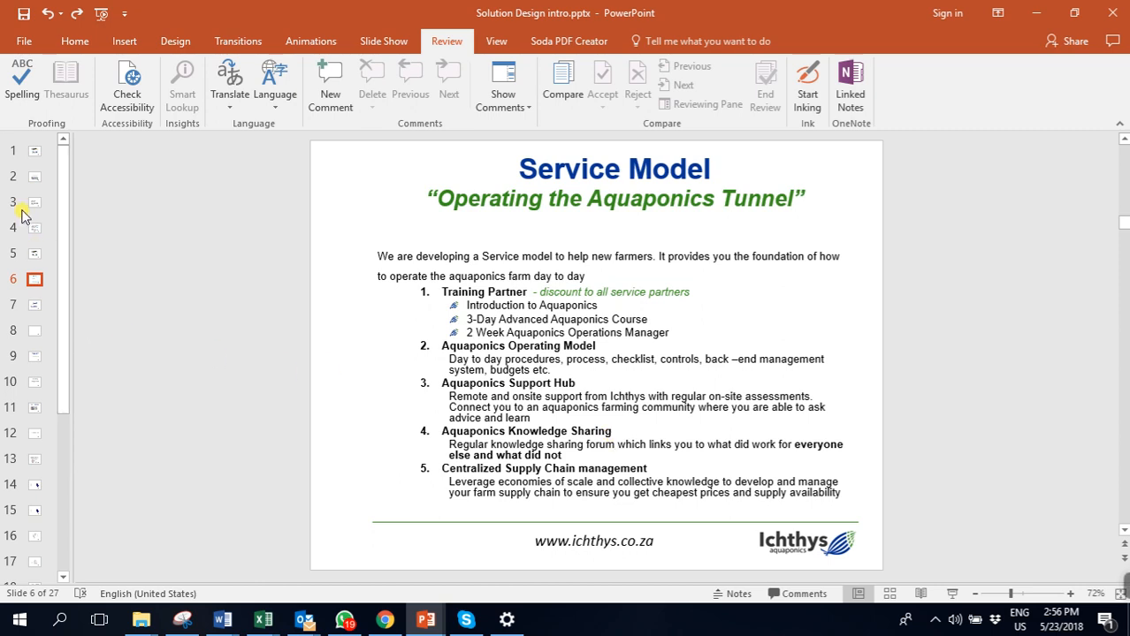
# Show slide 7 with the company contact details.
pyautogui.click(35, 305)
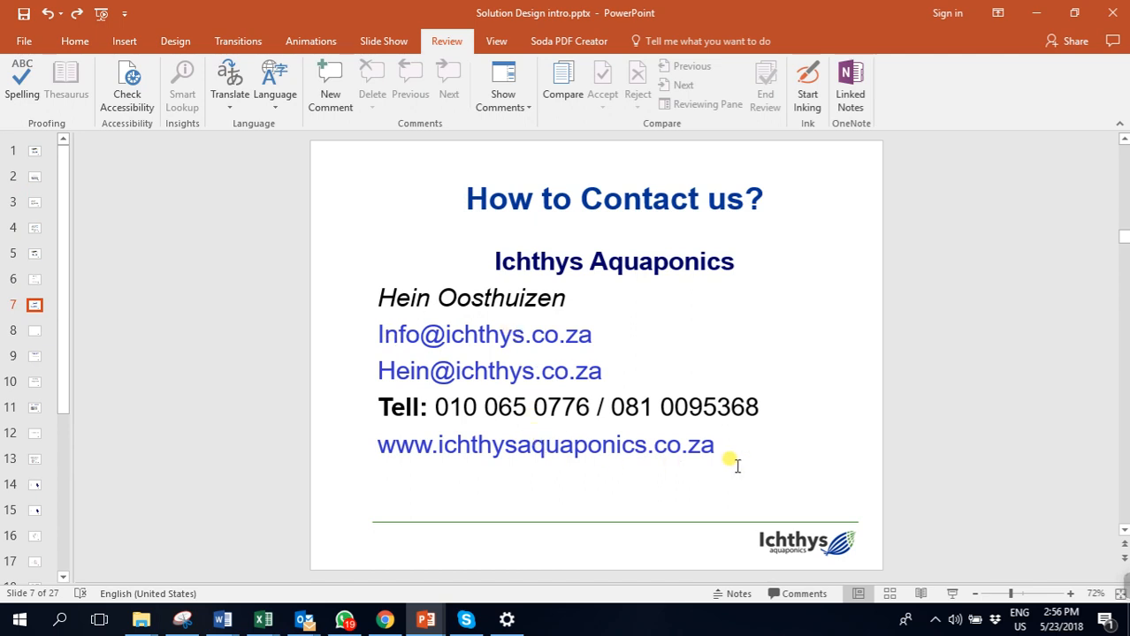
pyautogui.moveTo(573, 468)
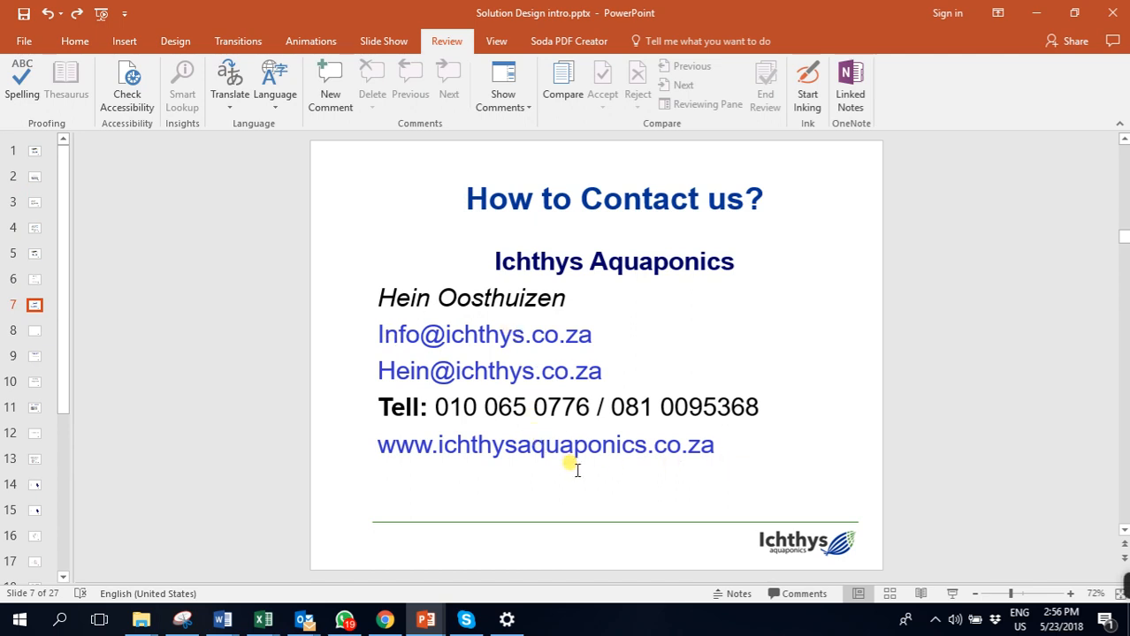